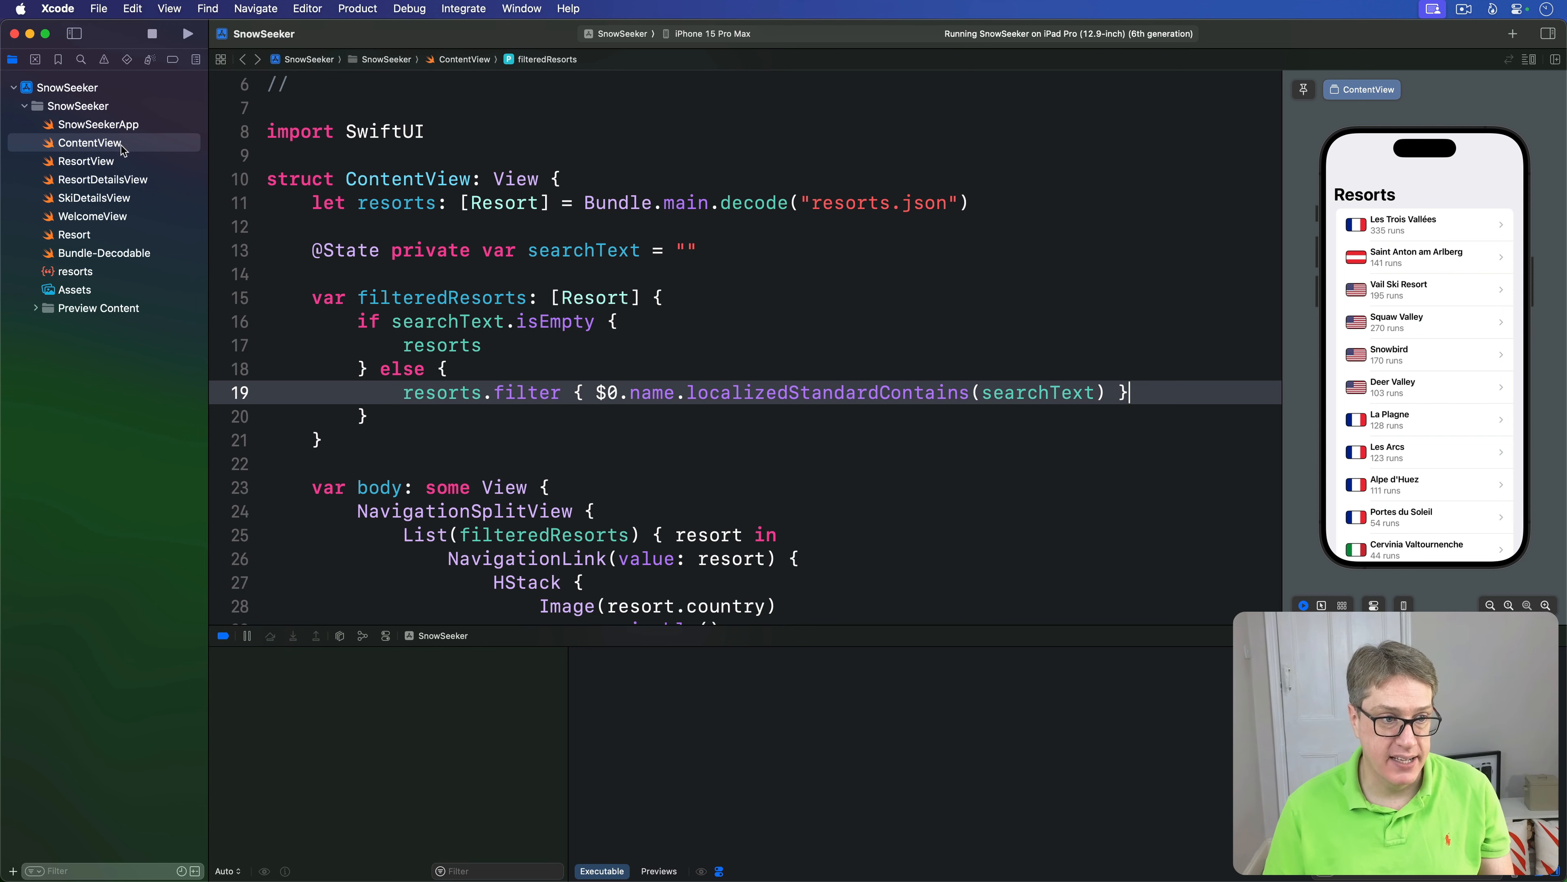
- Review ResortView.swift, inspect the SkiDetailsView definition, and return to ResortView
{"action": "left_click", "coordinate": [86, 161]}
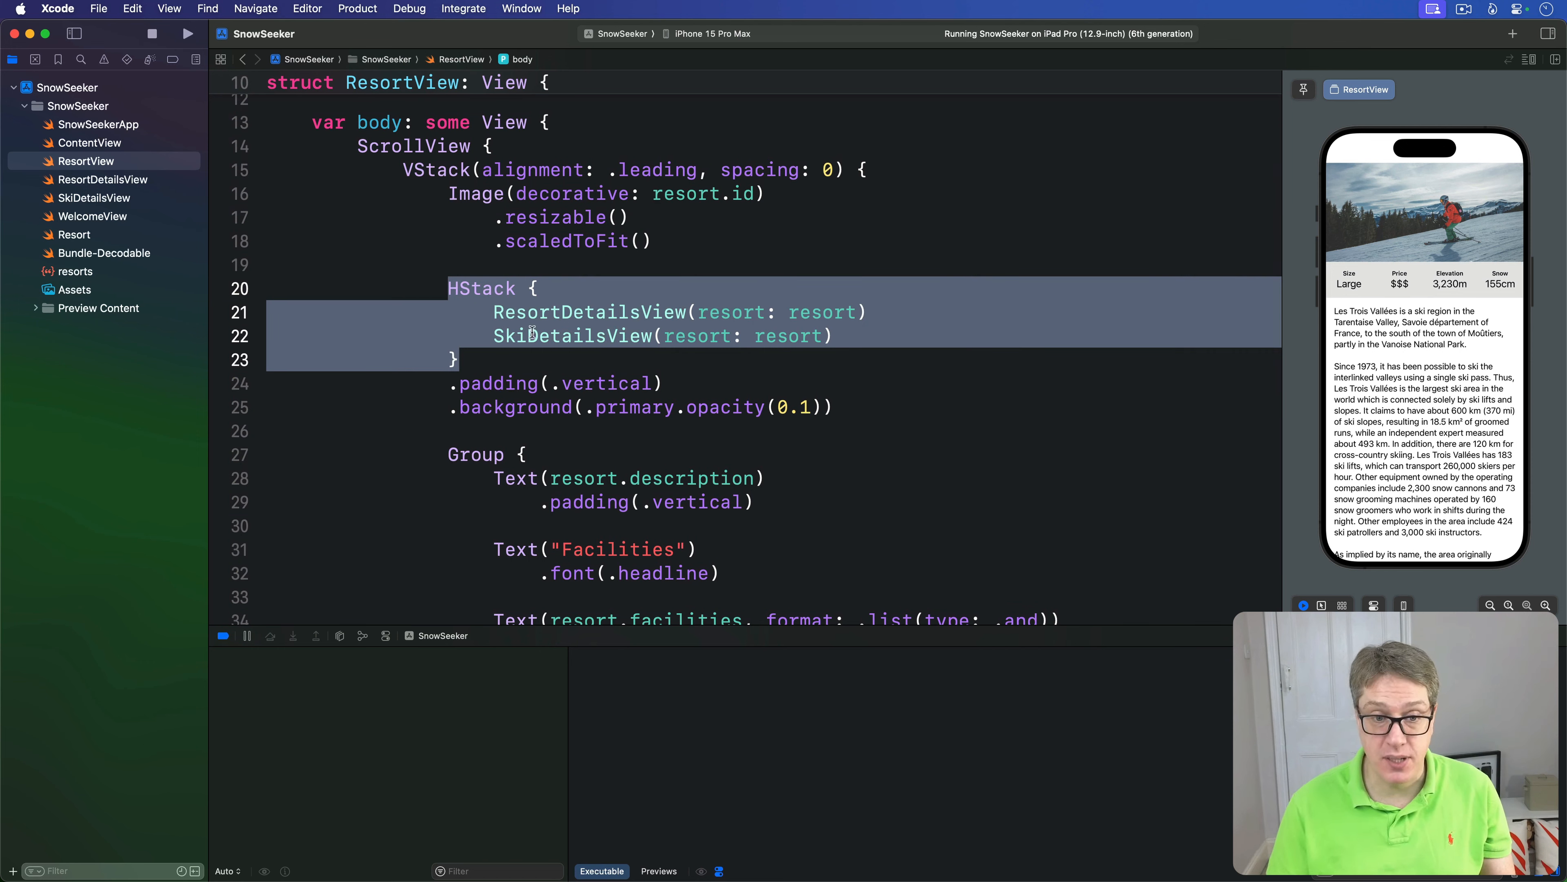
{"action": "double_click", "coordinate": [549, 337]}
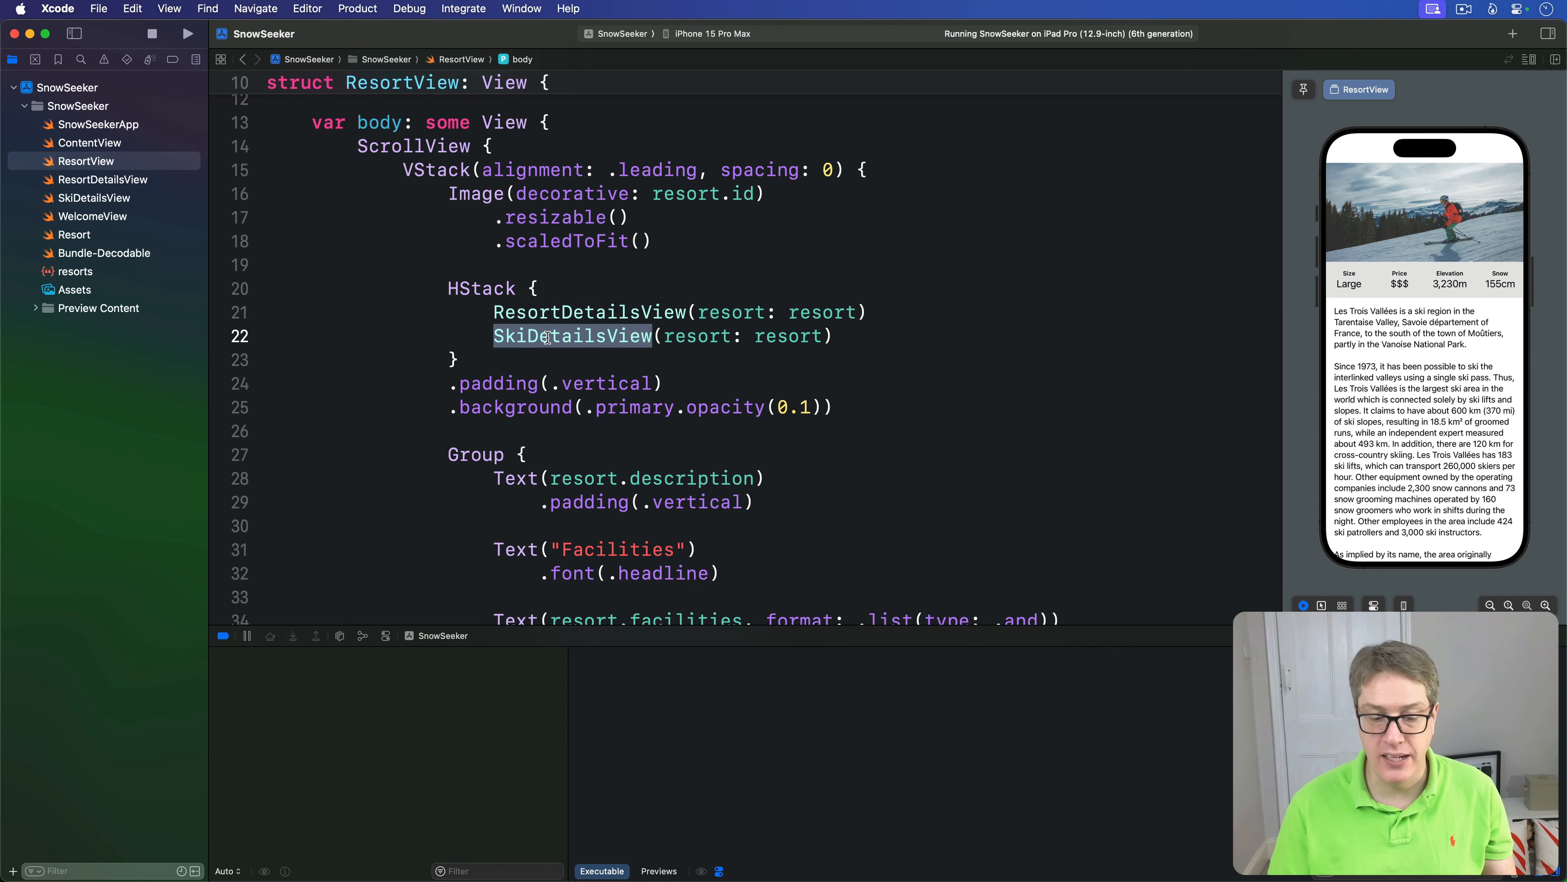
{"action": "right_click", "coordinate": [590, 312]}
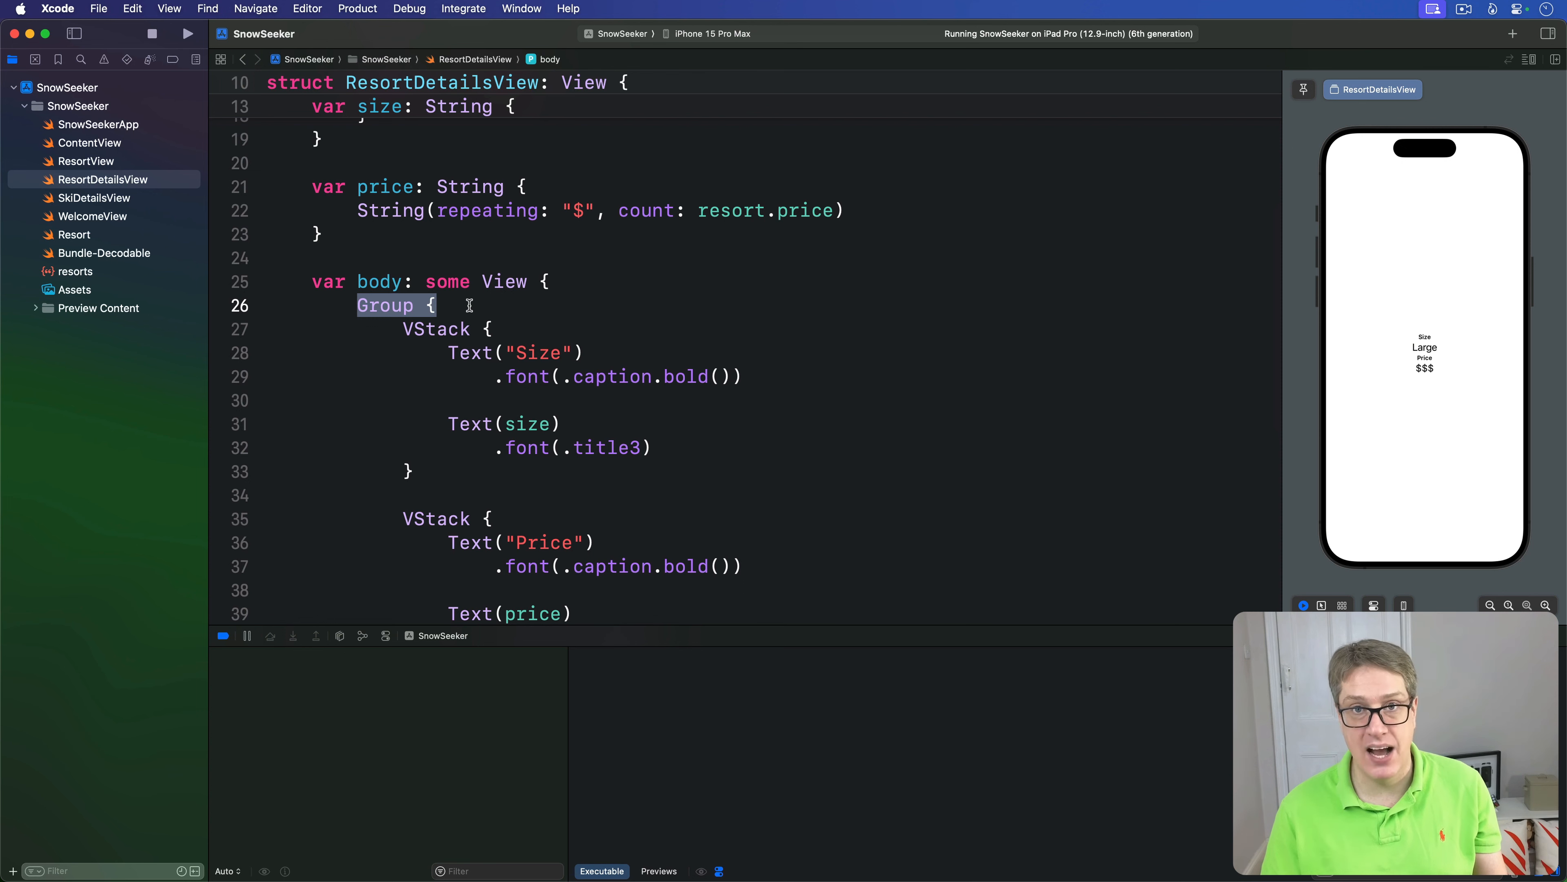
{"action": "left_click", "coordinate": [85, 161]}
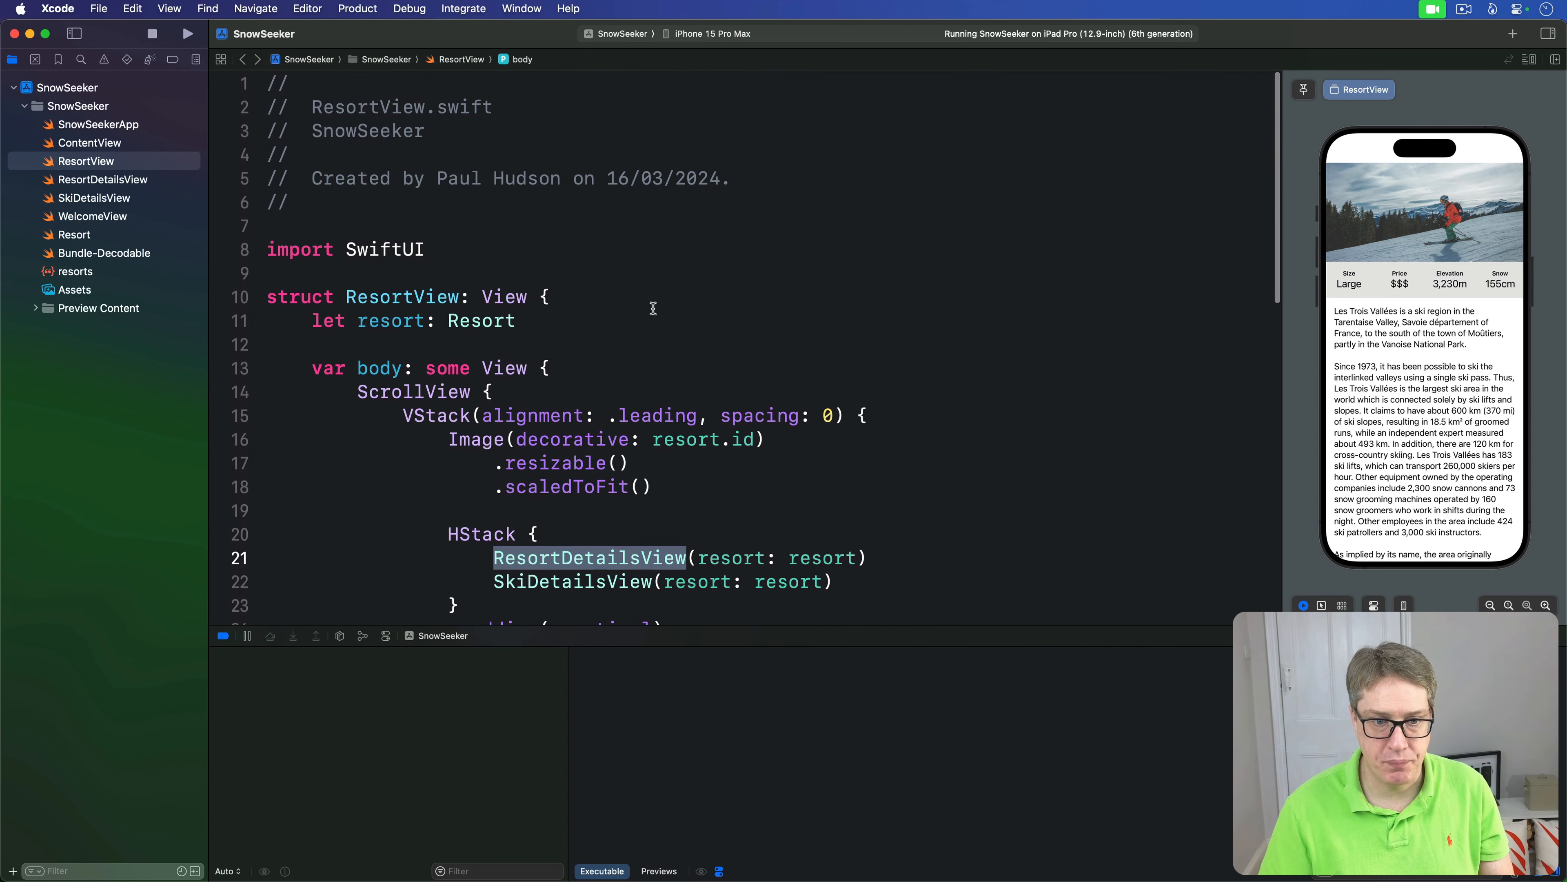
{"action": "type", "text": "@Env"}
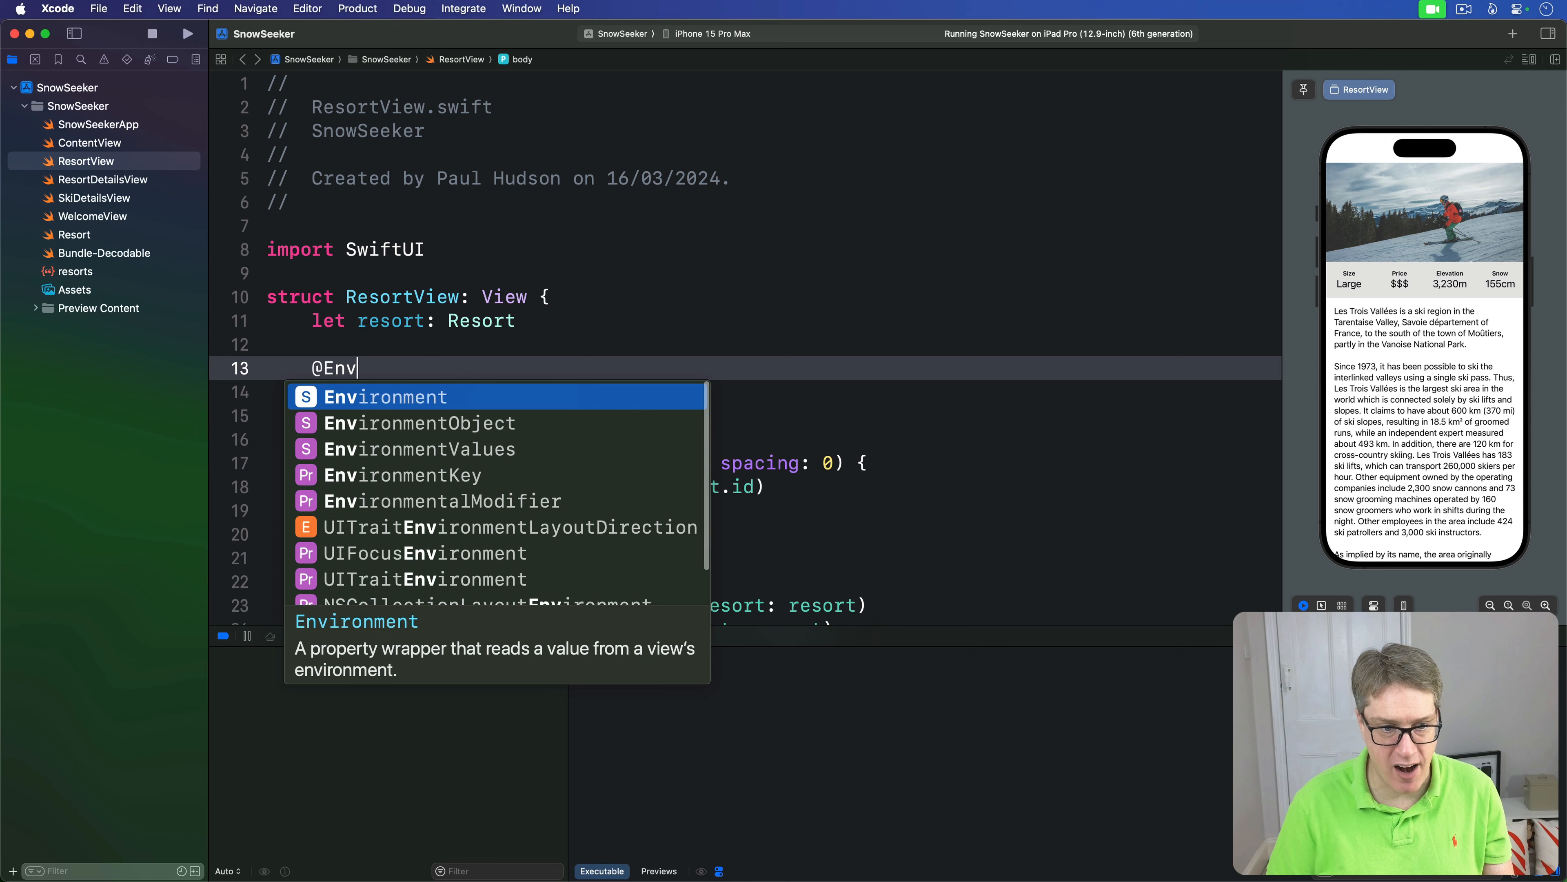
{"action": "type", "text": "ironment(\\.o"}
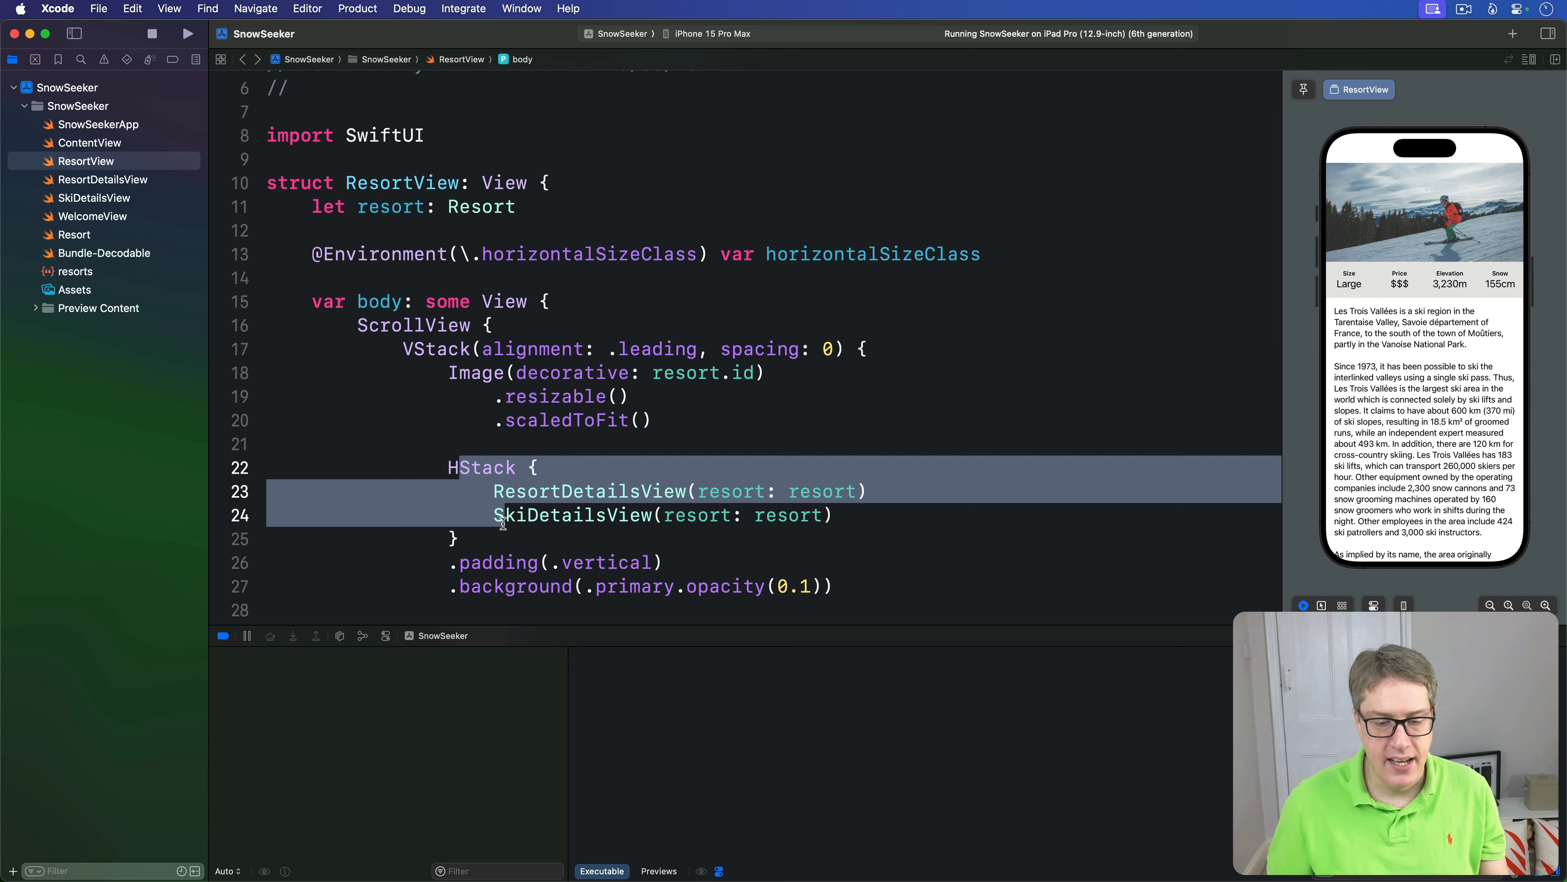
- Wrap ResortDetailsView in VStack(spacing: 10) under an if horizontalSizeClass == .compact check
{"action": "left_click", "coordinate": [542, 467]}
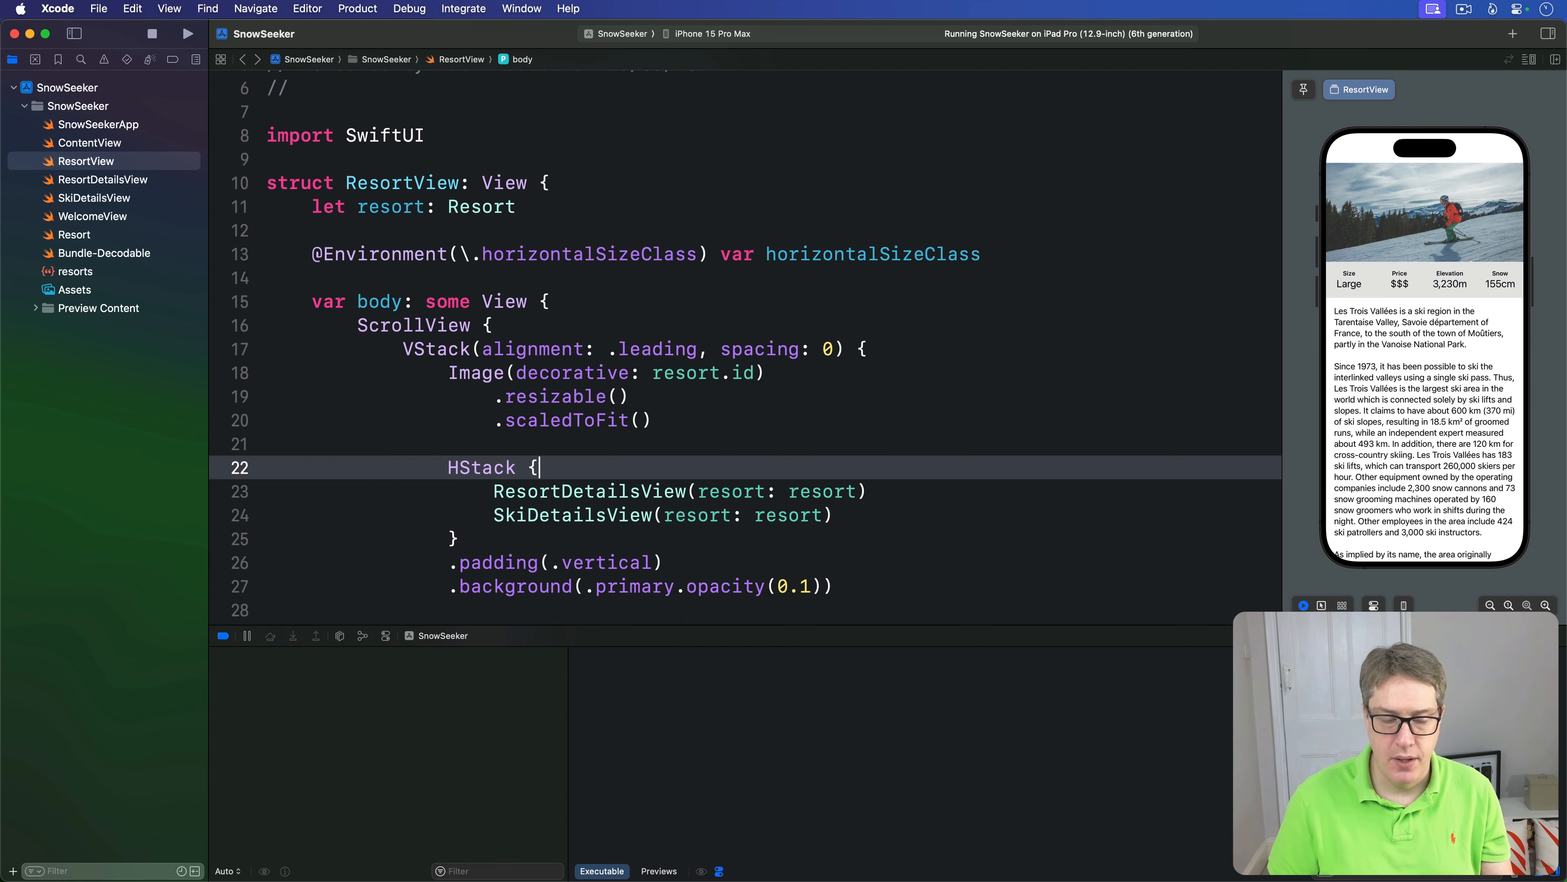
{"action": "type", "text": "if"}
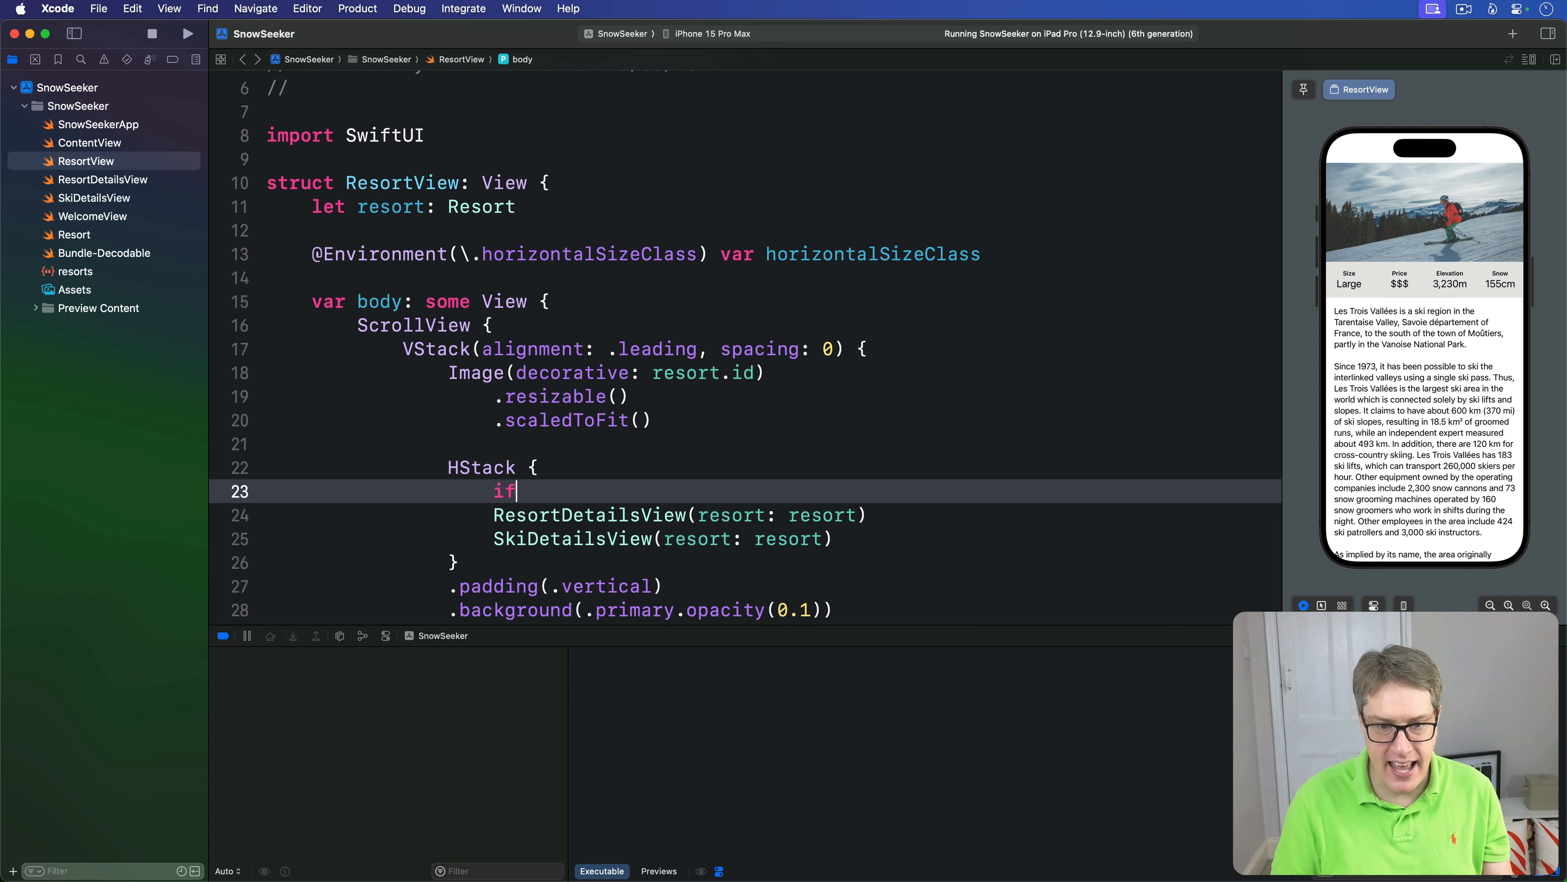
{"action": "type", "text": "horizontalSizeClass == .compact {"}
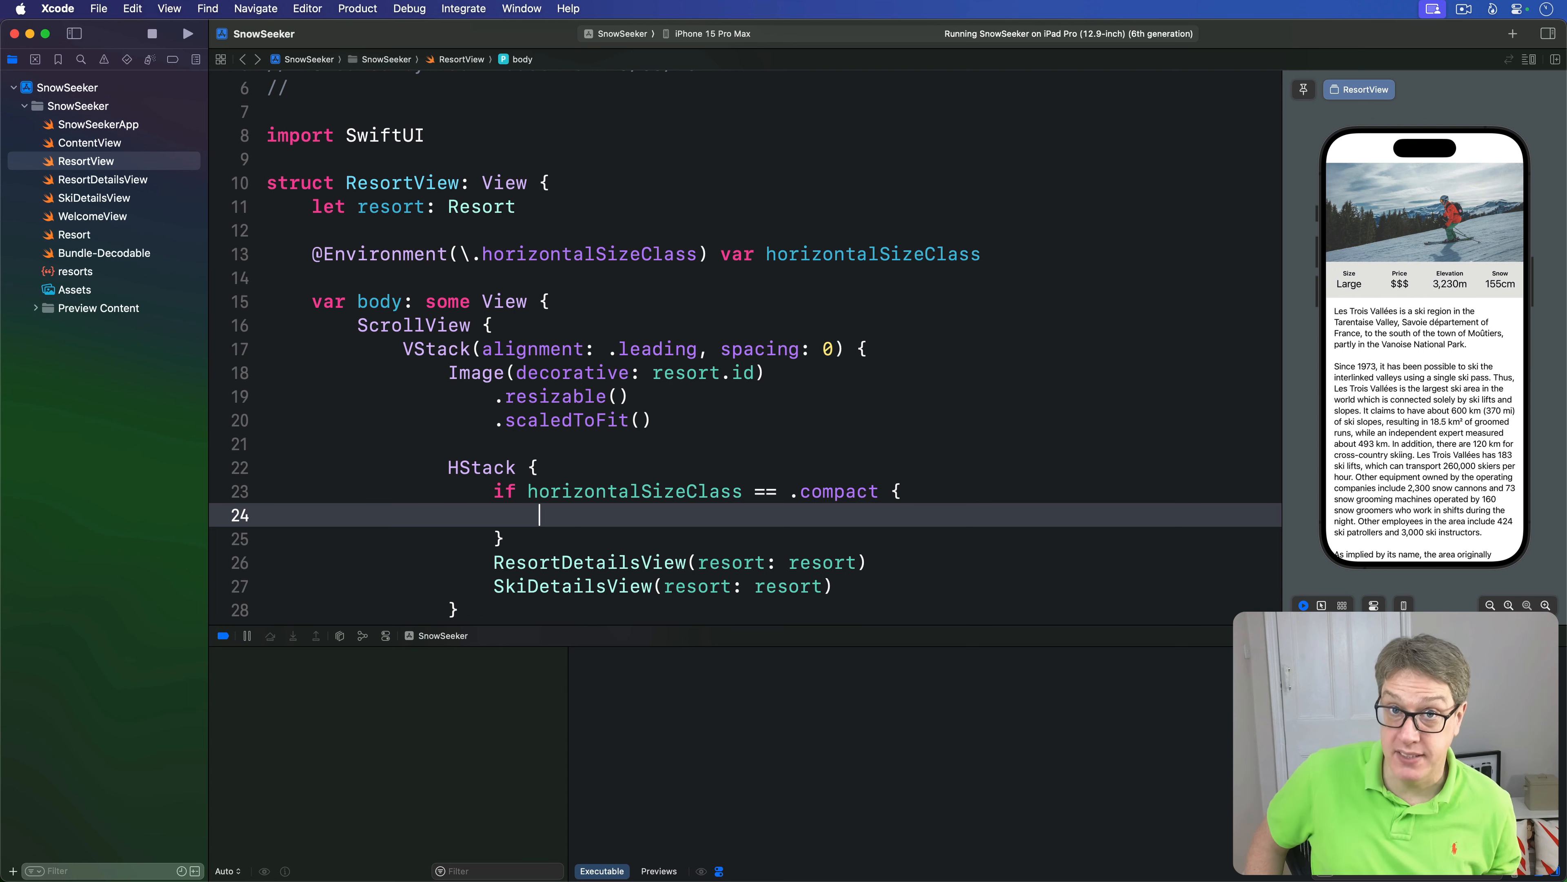
{"action": "type", "text": "VStack(sp"}
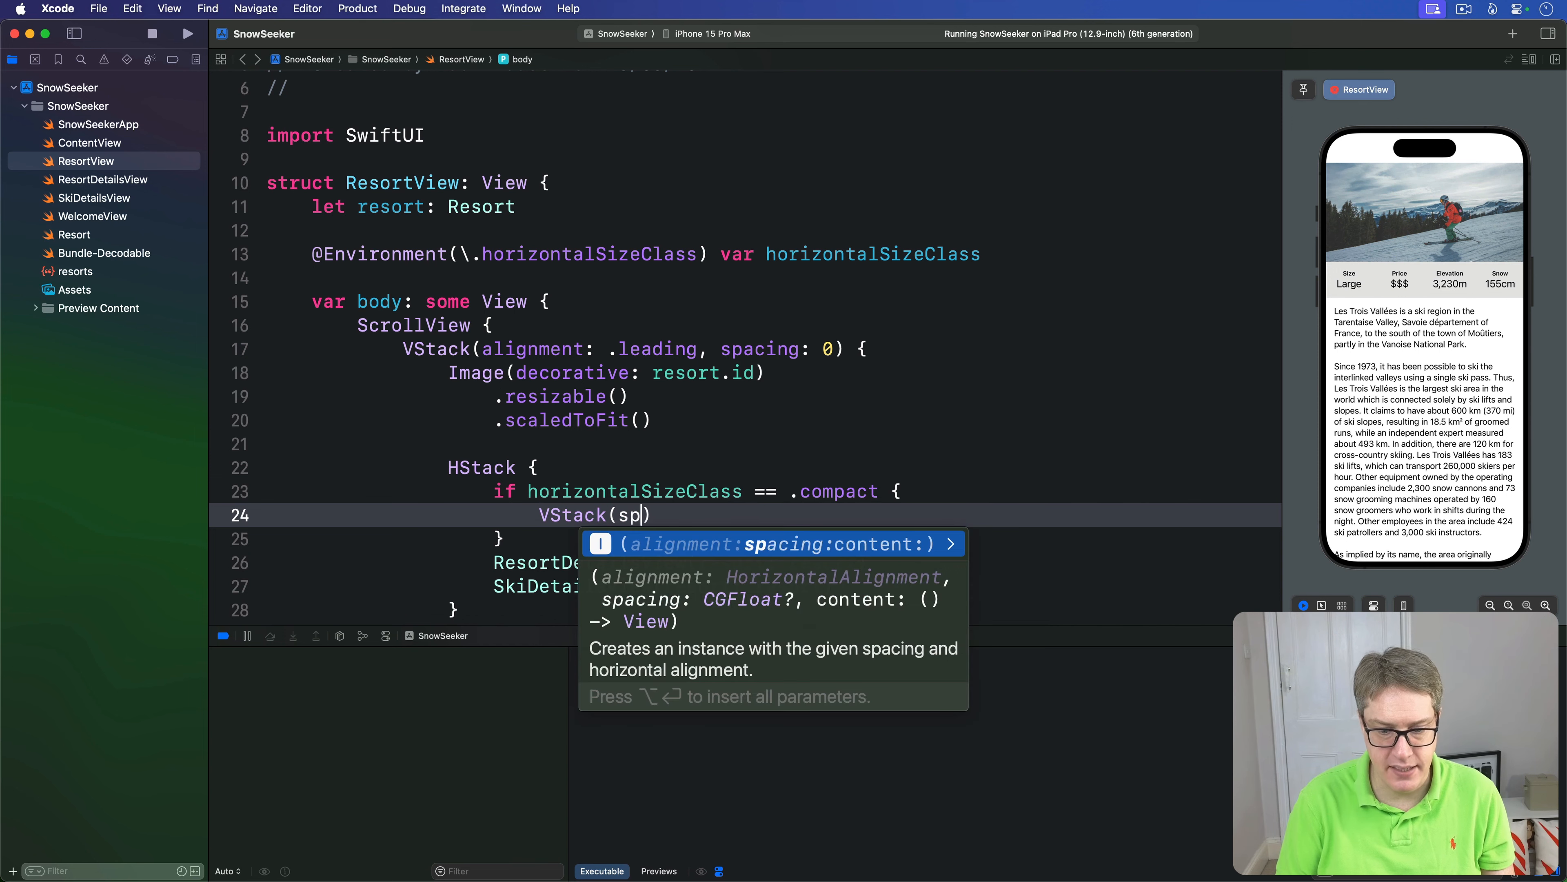
{"action": "type", "text": "acing: 10)"}
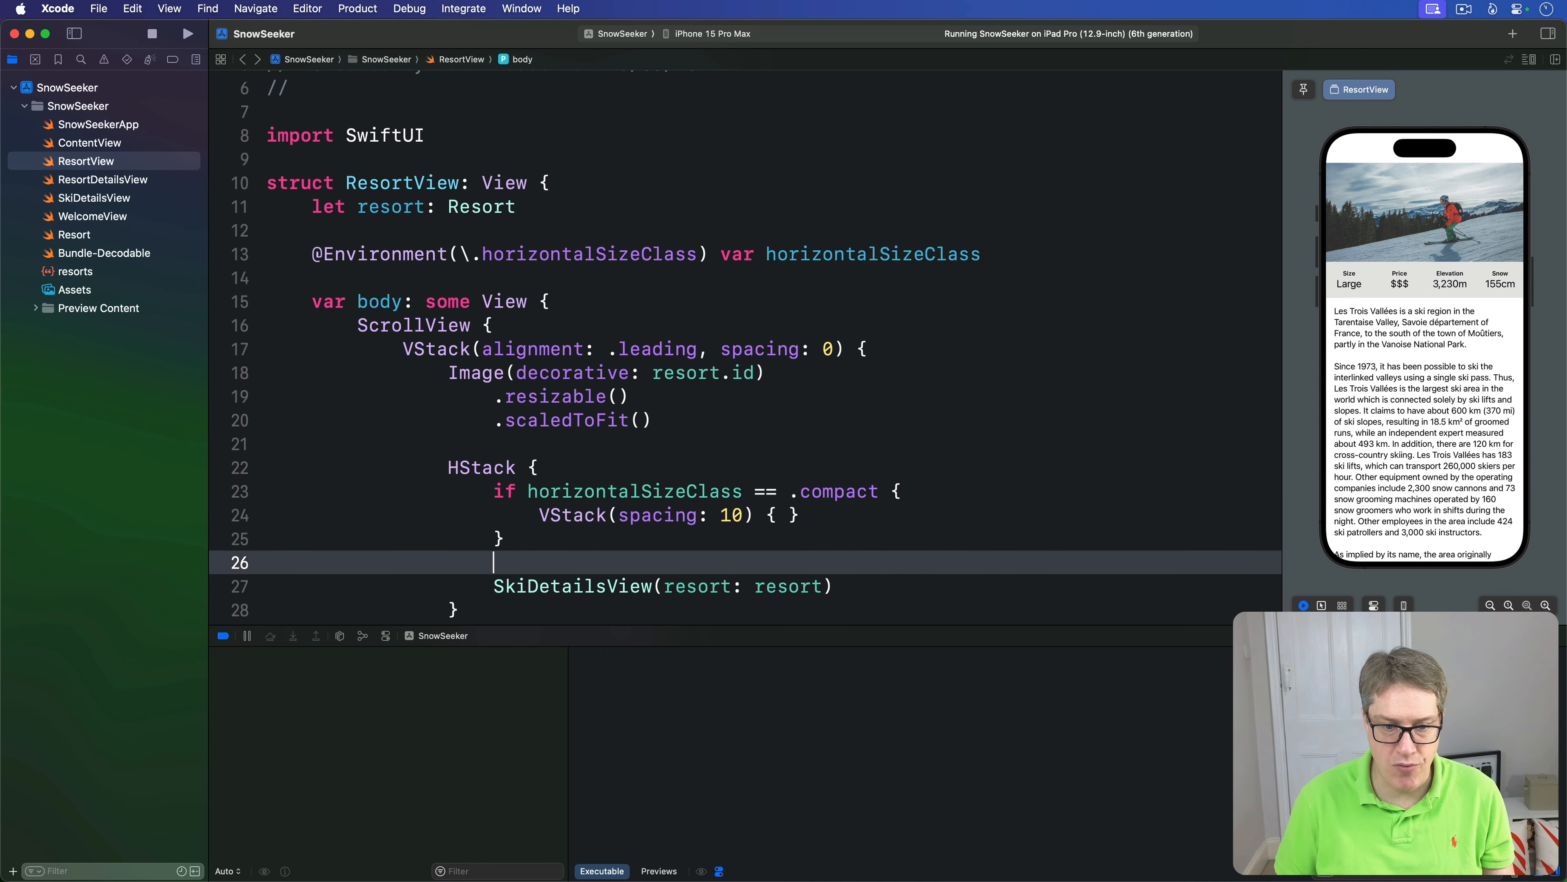
{"action": "type", "text": "ResortDetailsView(resort: resort)"}
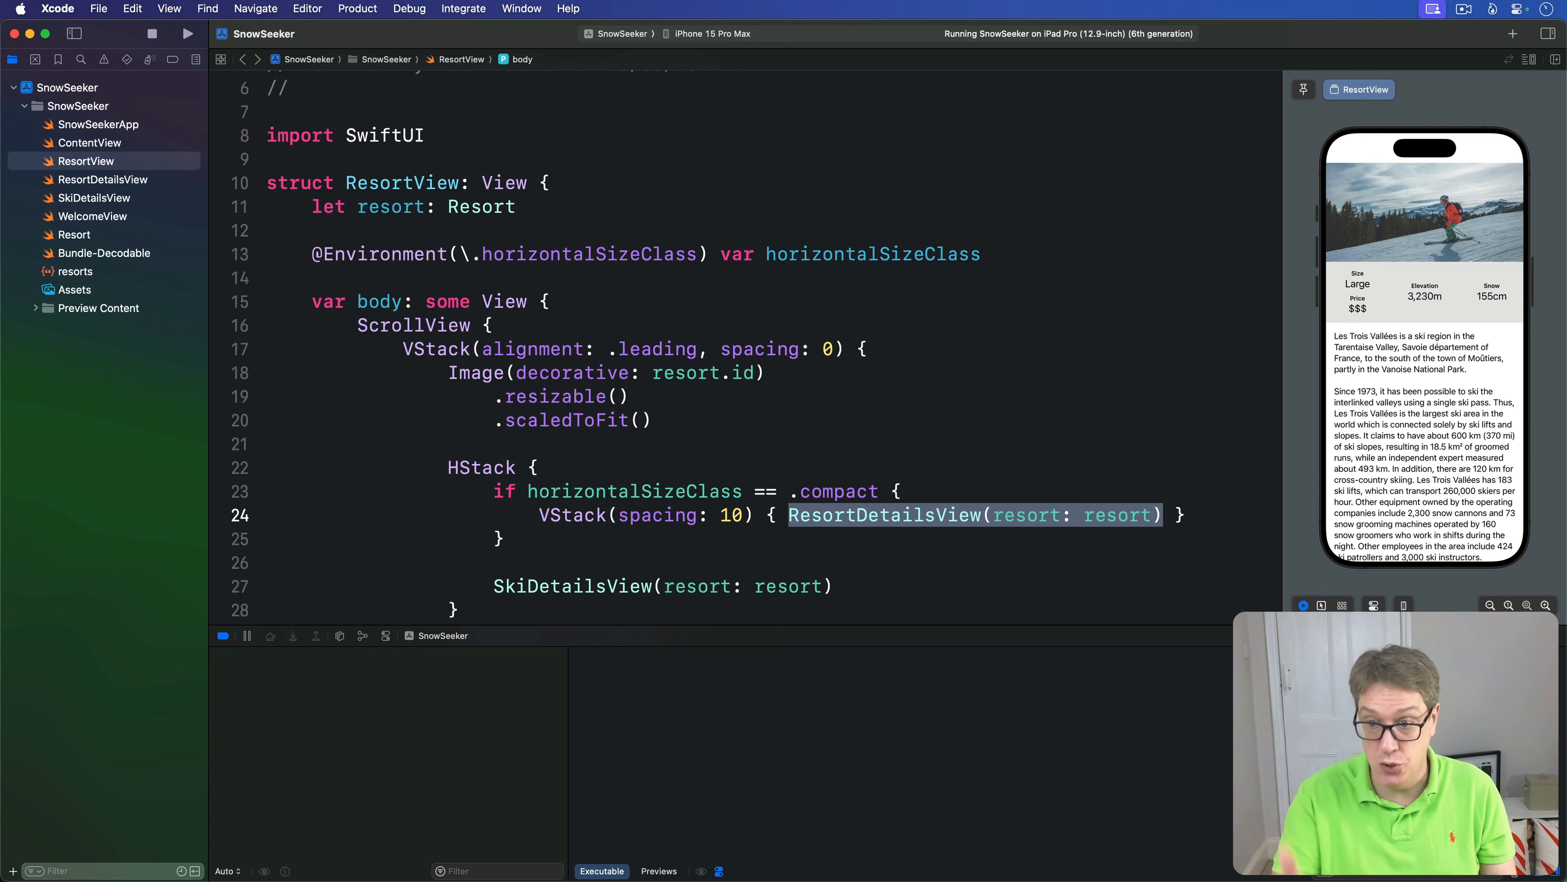
{"action": "mouse_move", "coordinate": [758, 462]}
{"action": "type", "text": " else {"}
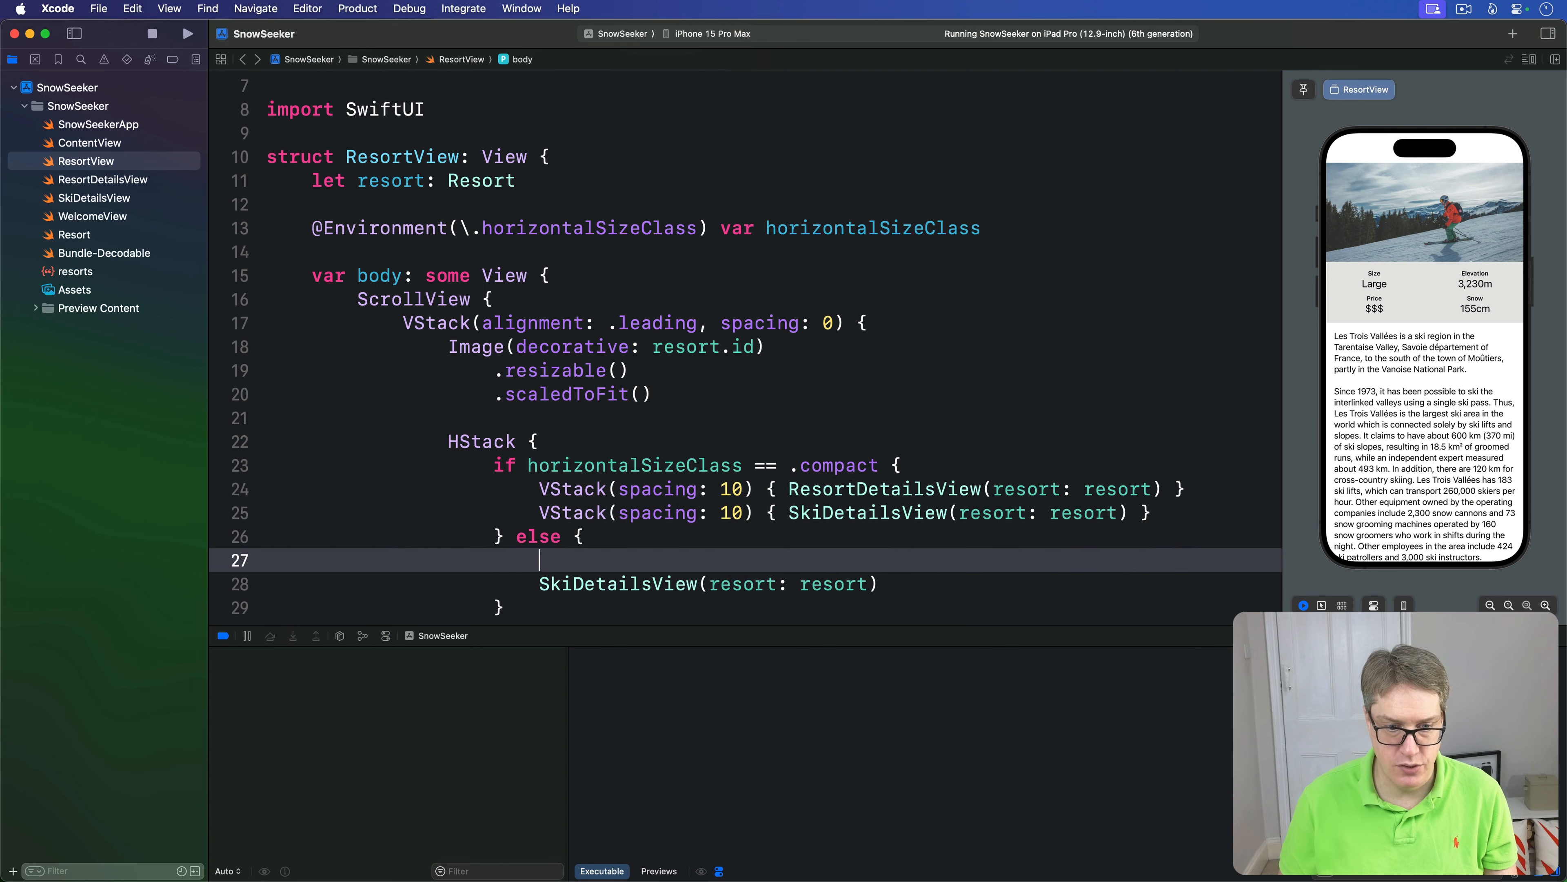
- Fill the else branch with ResortDetailsView and SkiDetailsView(resort: resort) shown directly
{"action": "type", "text": "ResortDetailsView(resort: resort)"}
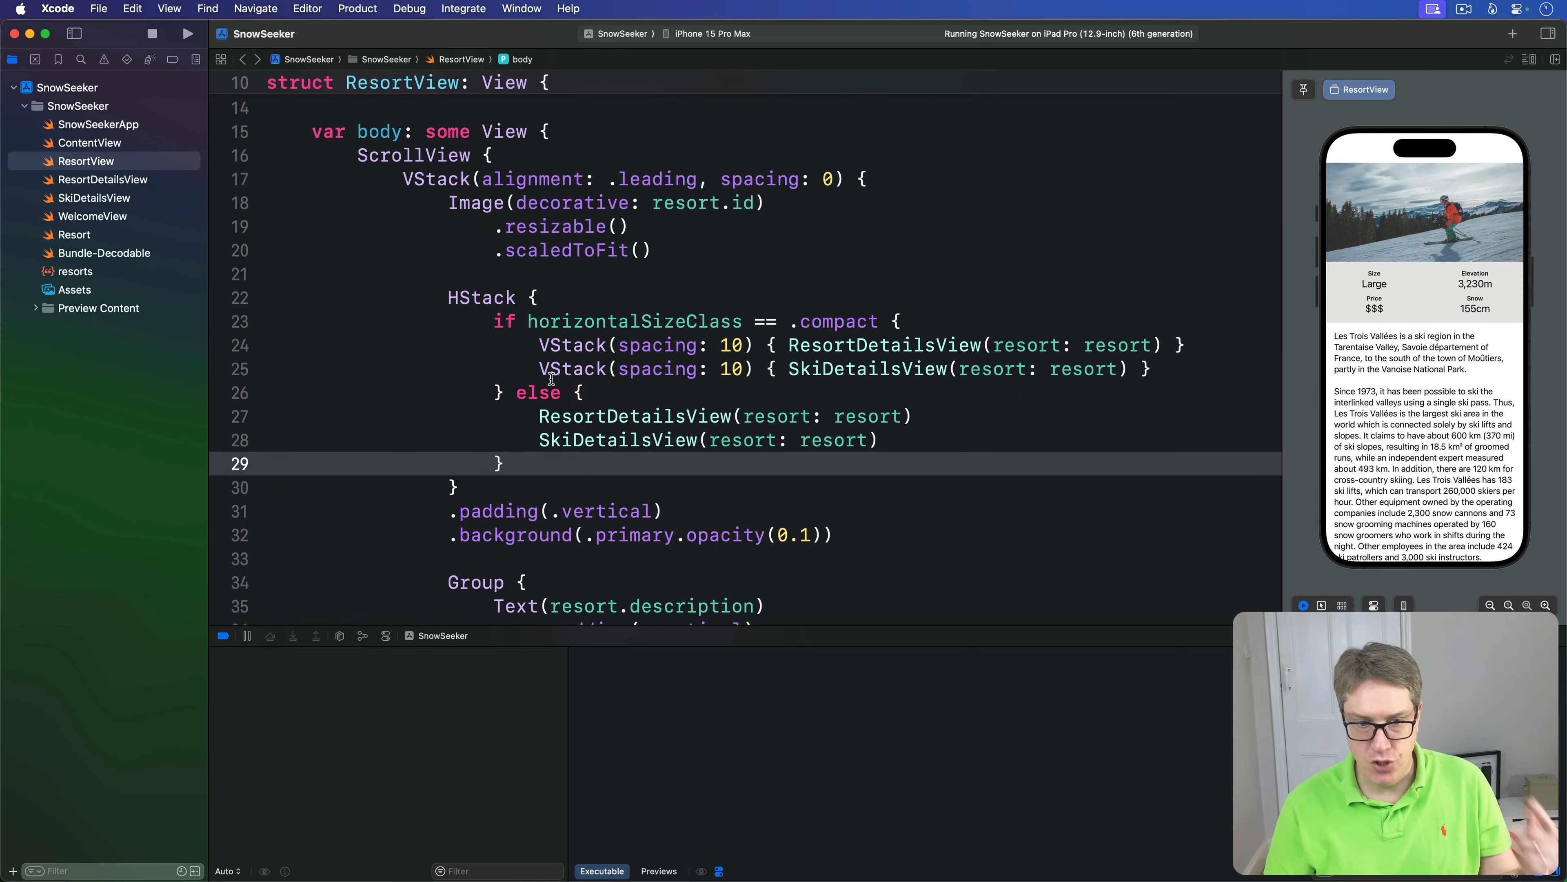
{"action": "left_click_drag", "start_coordinate": [538, 344], "coordinate": [1145, 369]}
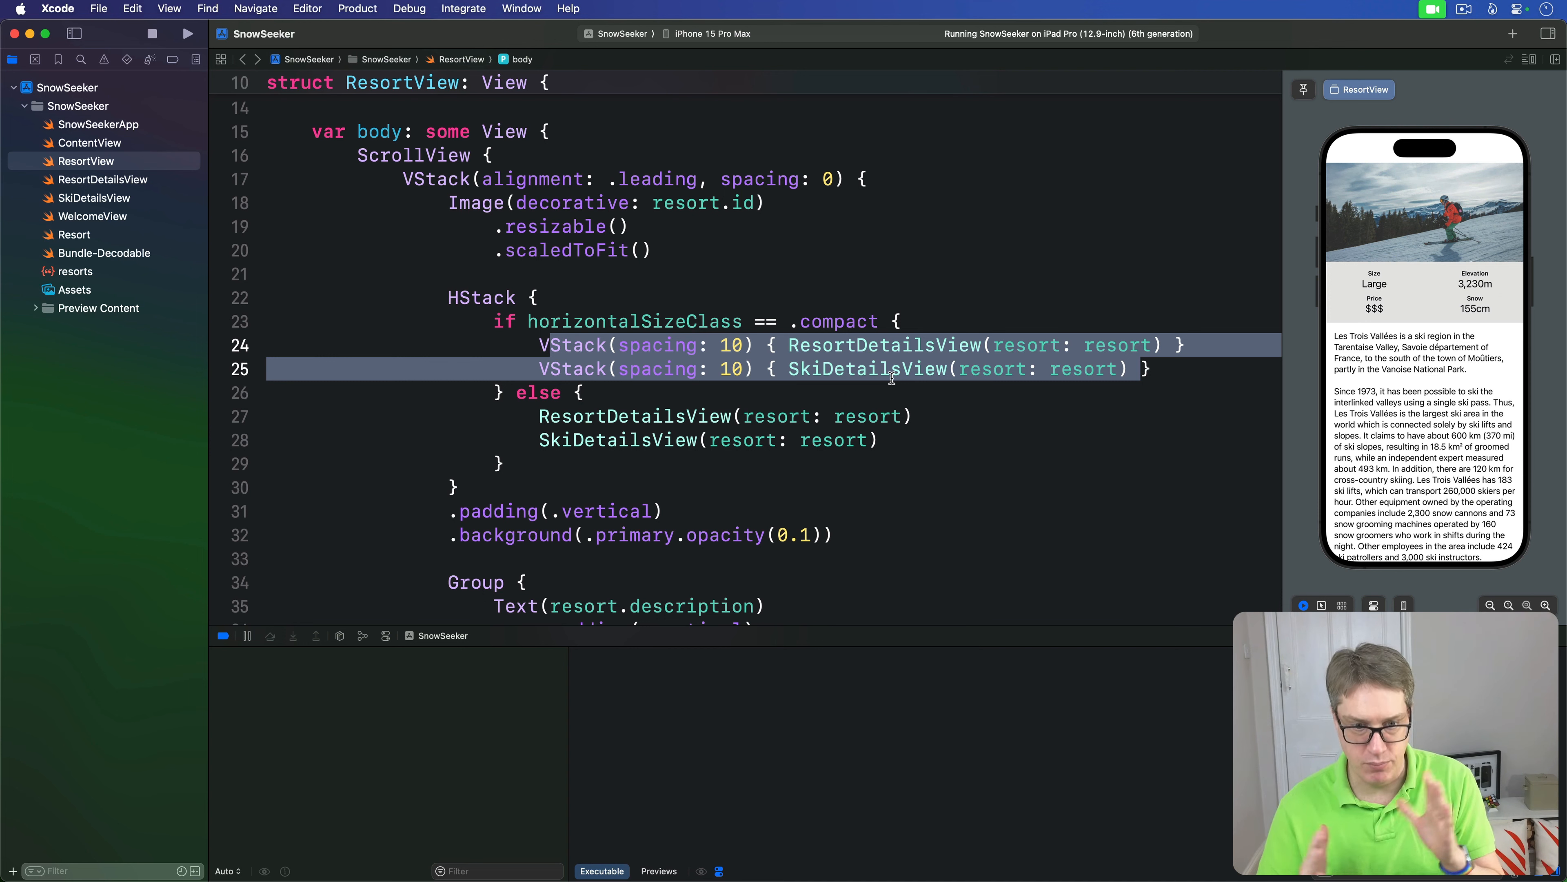
{"action": "mouse_move", "coordinate": [1439, 288]}
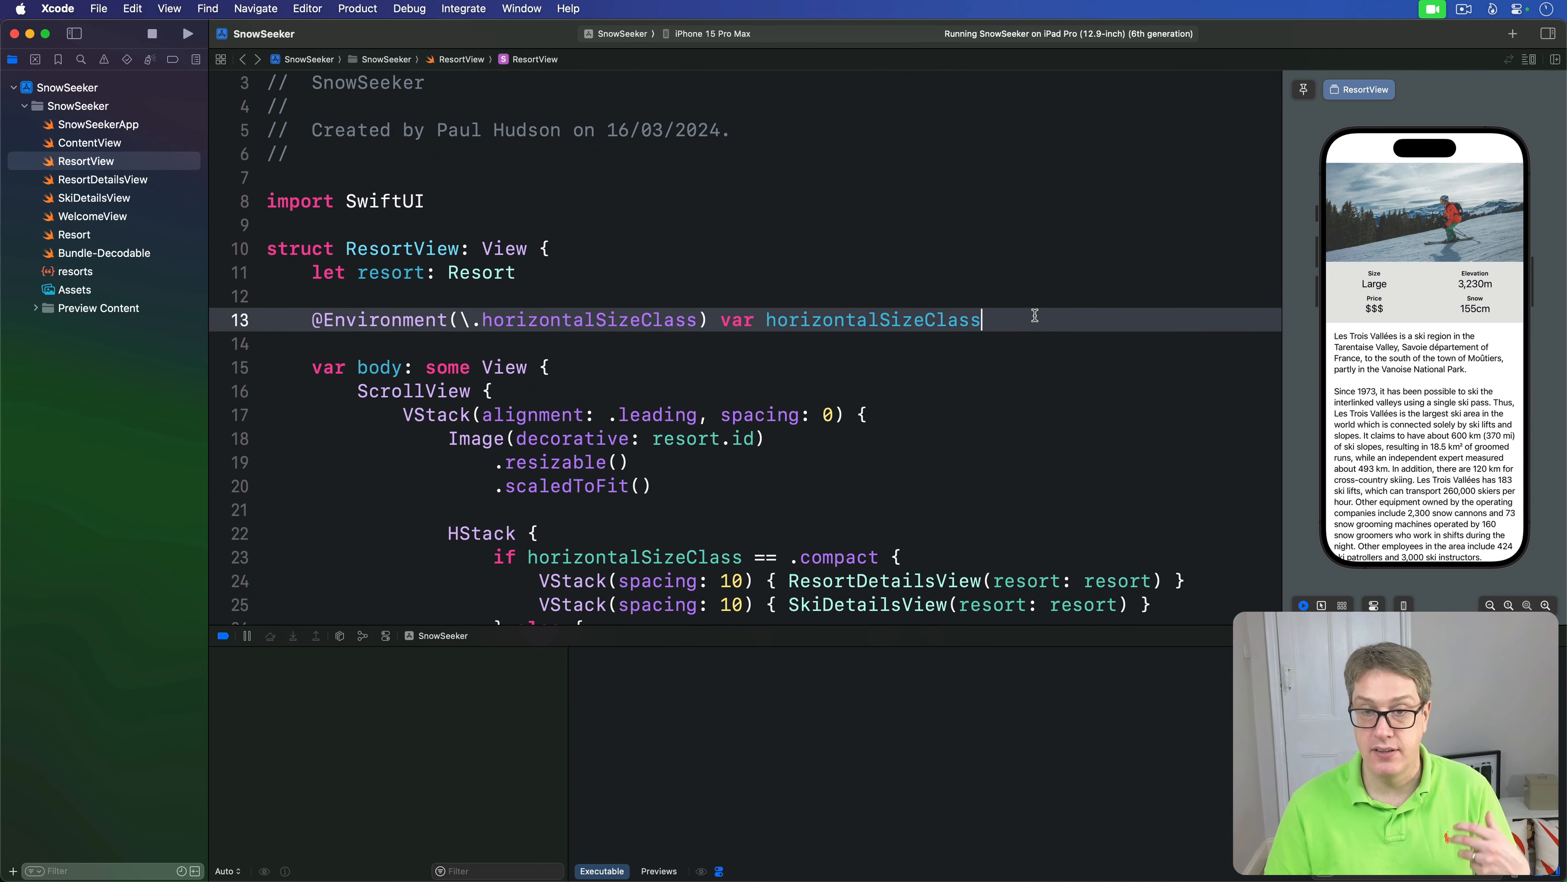
{"action": "type", "text": "@En"}
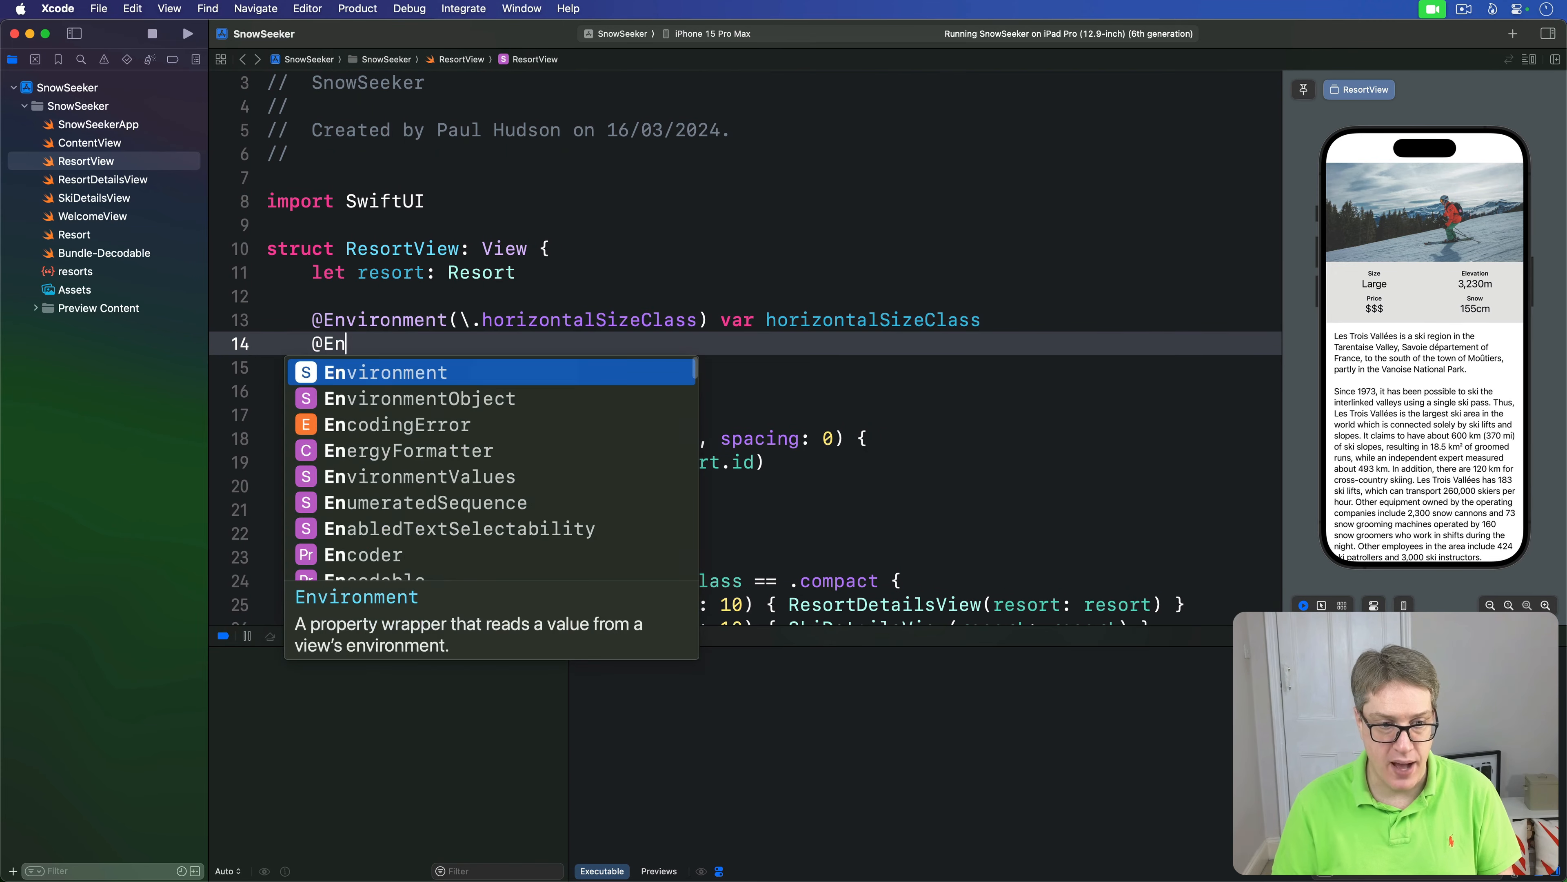
{"action": "type", "text": "vironment(\\.dynamicTypeSize) var dynamicTypeSize"}
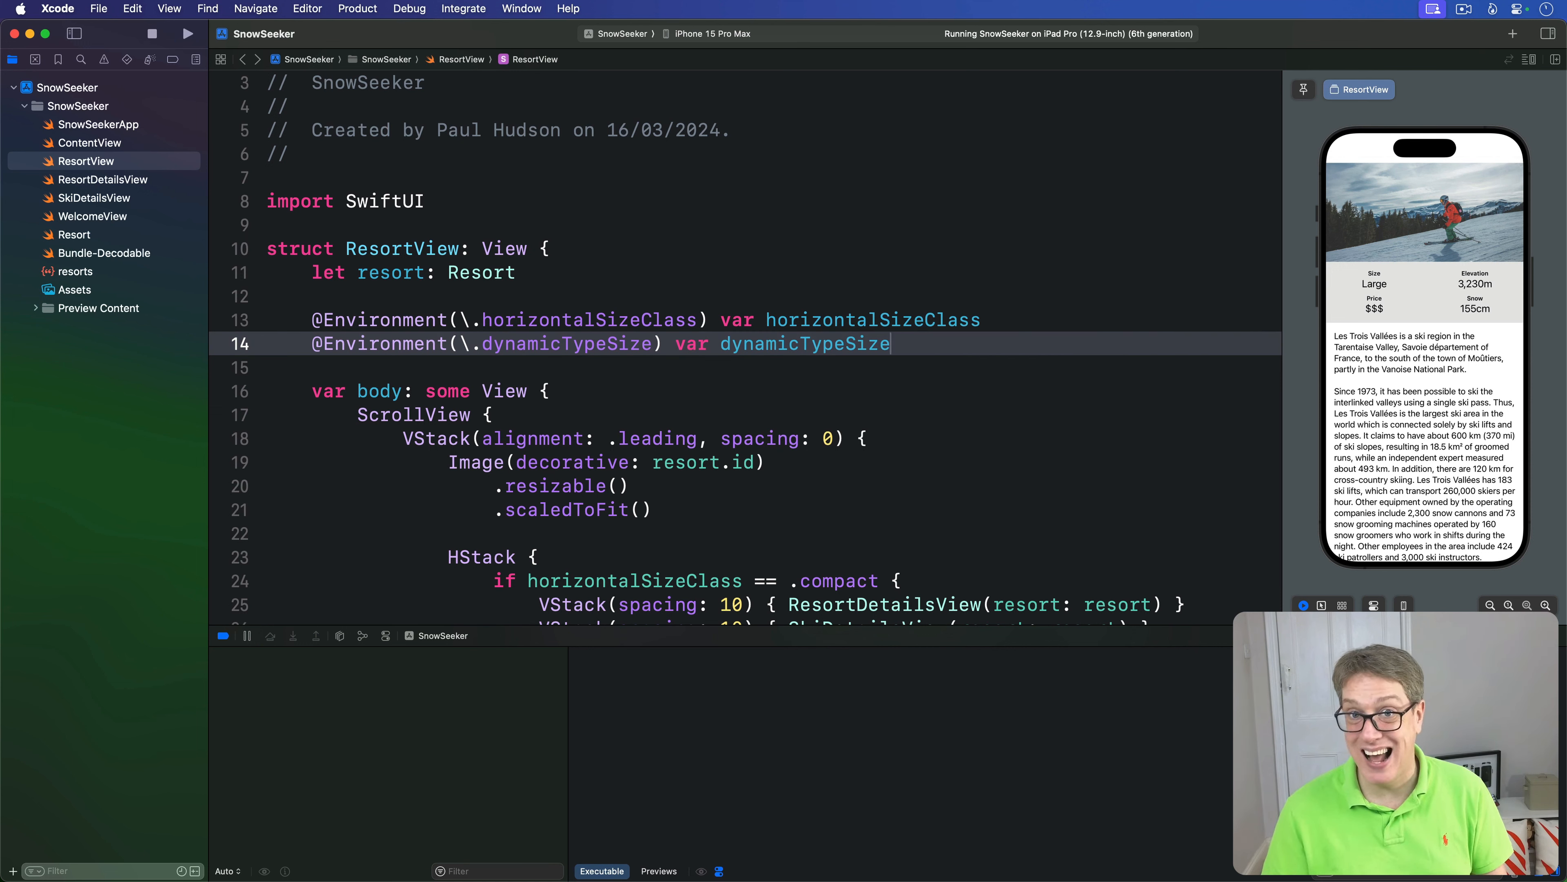
{"action": "scroll", "scroll_direction": "down", "scroll_amount": 3}
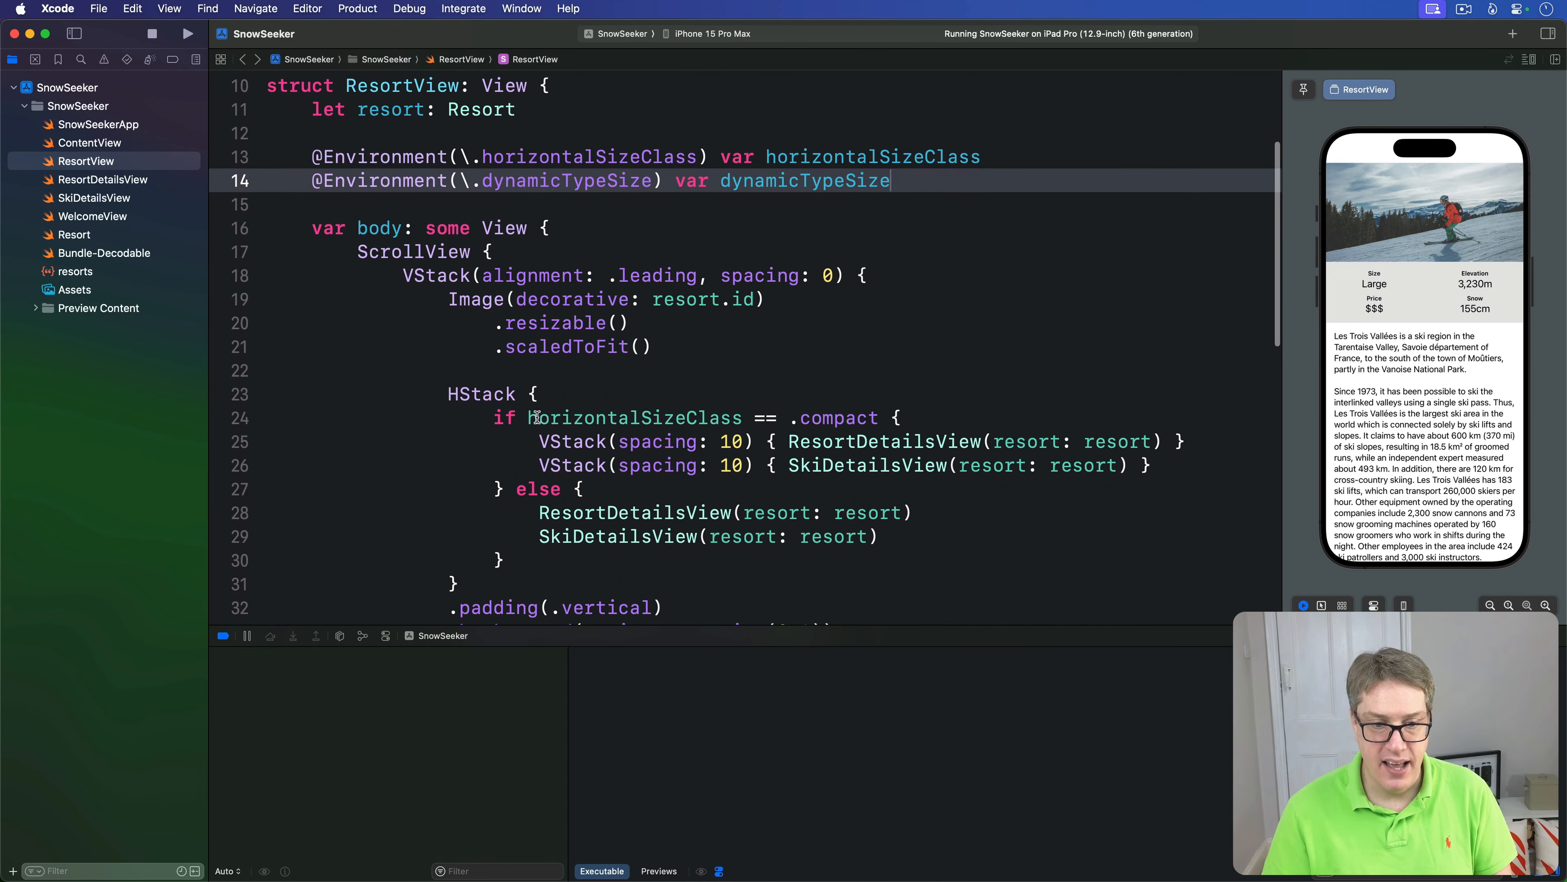
- Extend the compact condition with && dynamicTypeSize > .large
{"action": "left_click_drag", "start_coordinate": [531, 417], "coordinate": [794, 417]}
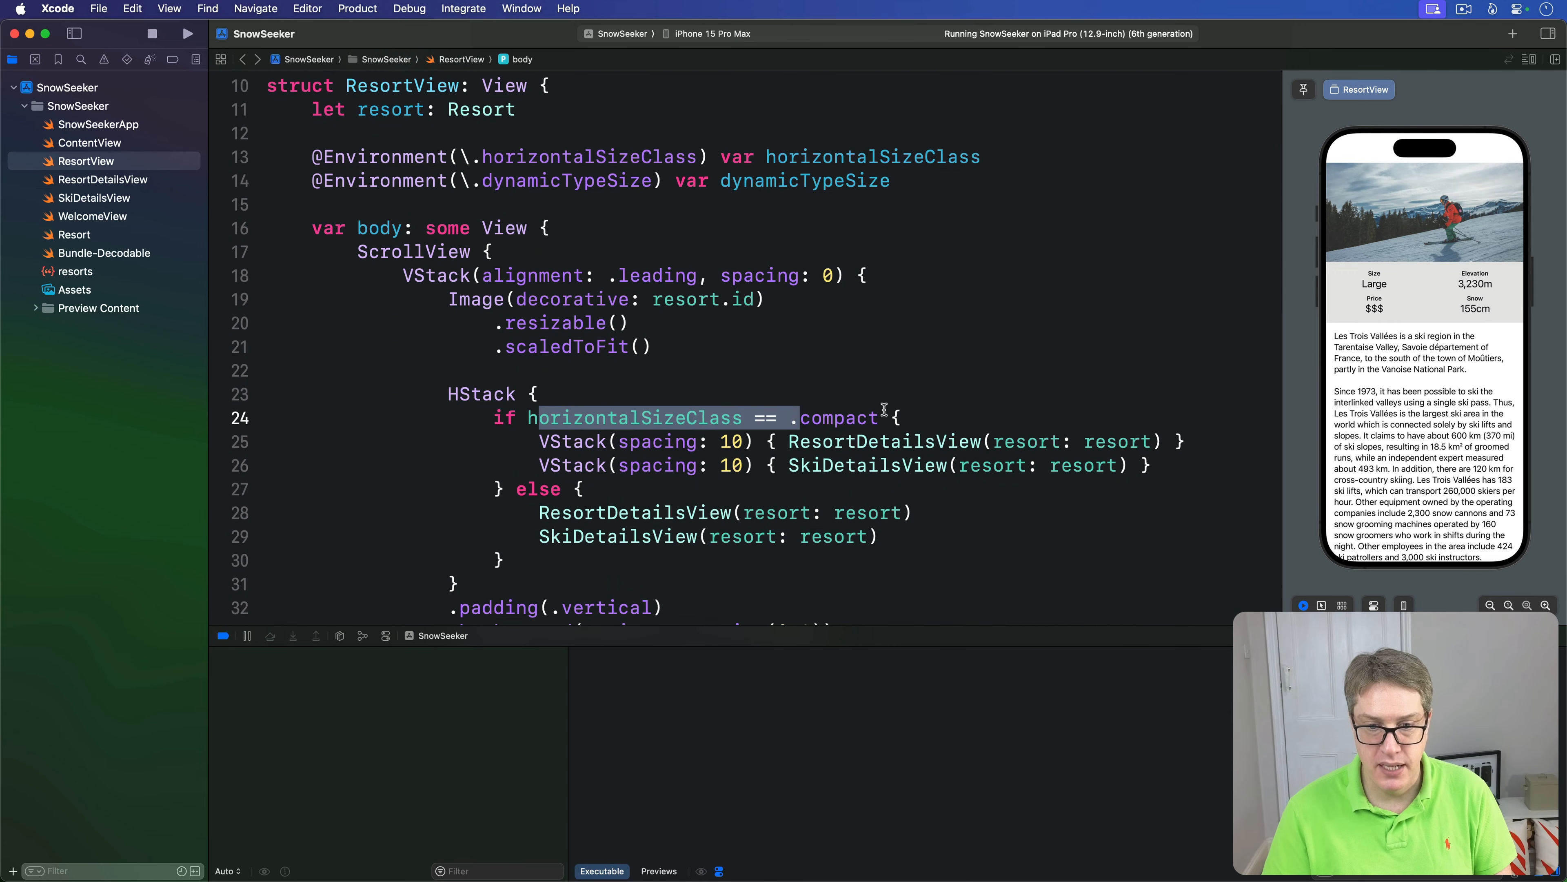
{"action": "type", "text": "&&"}
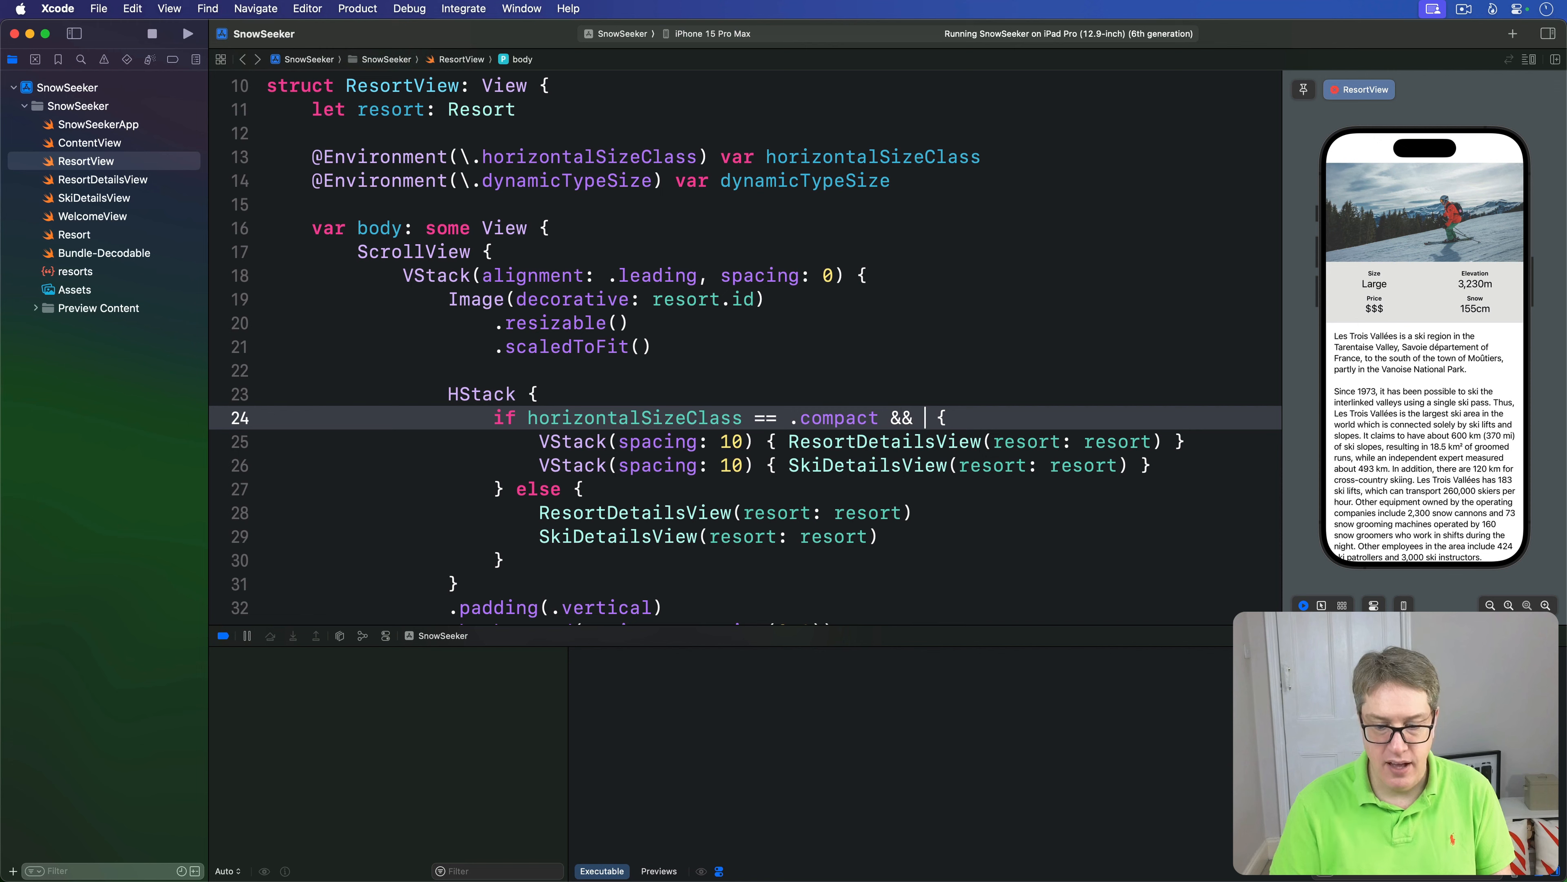
{"action": "type", "text": "typeSize"}
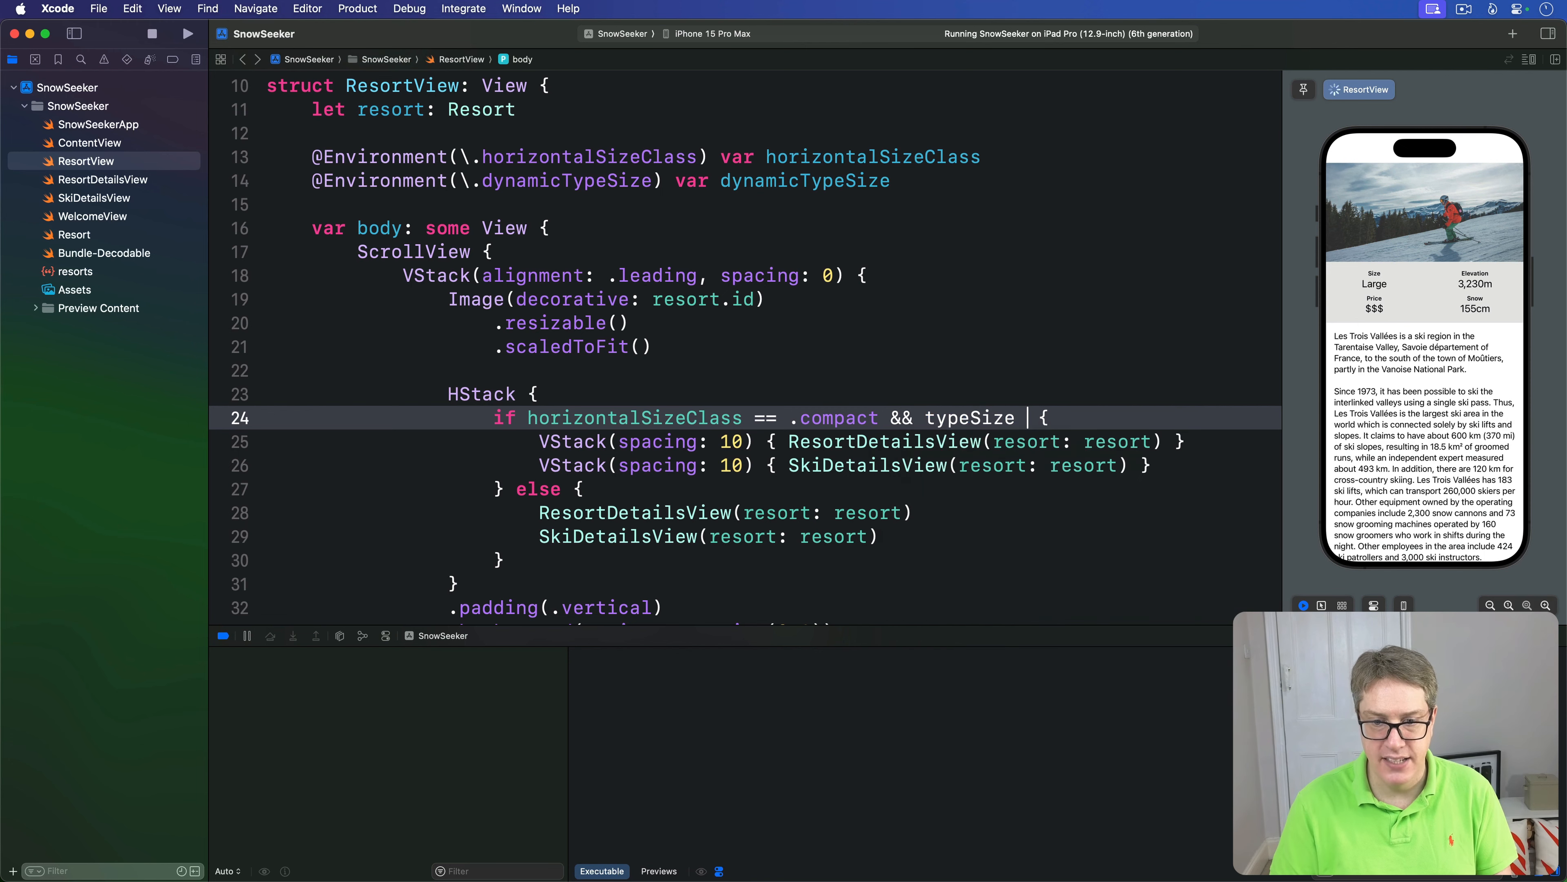
{"action": "type", "text": "dynamicTypeSize >"}
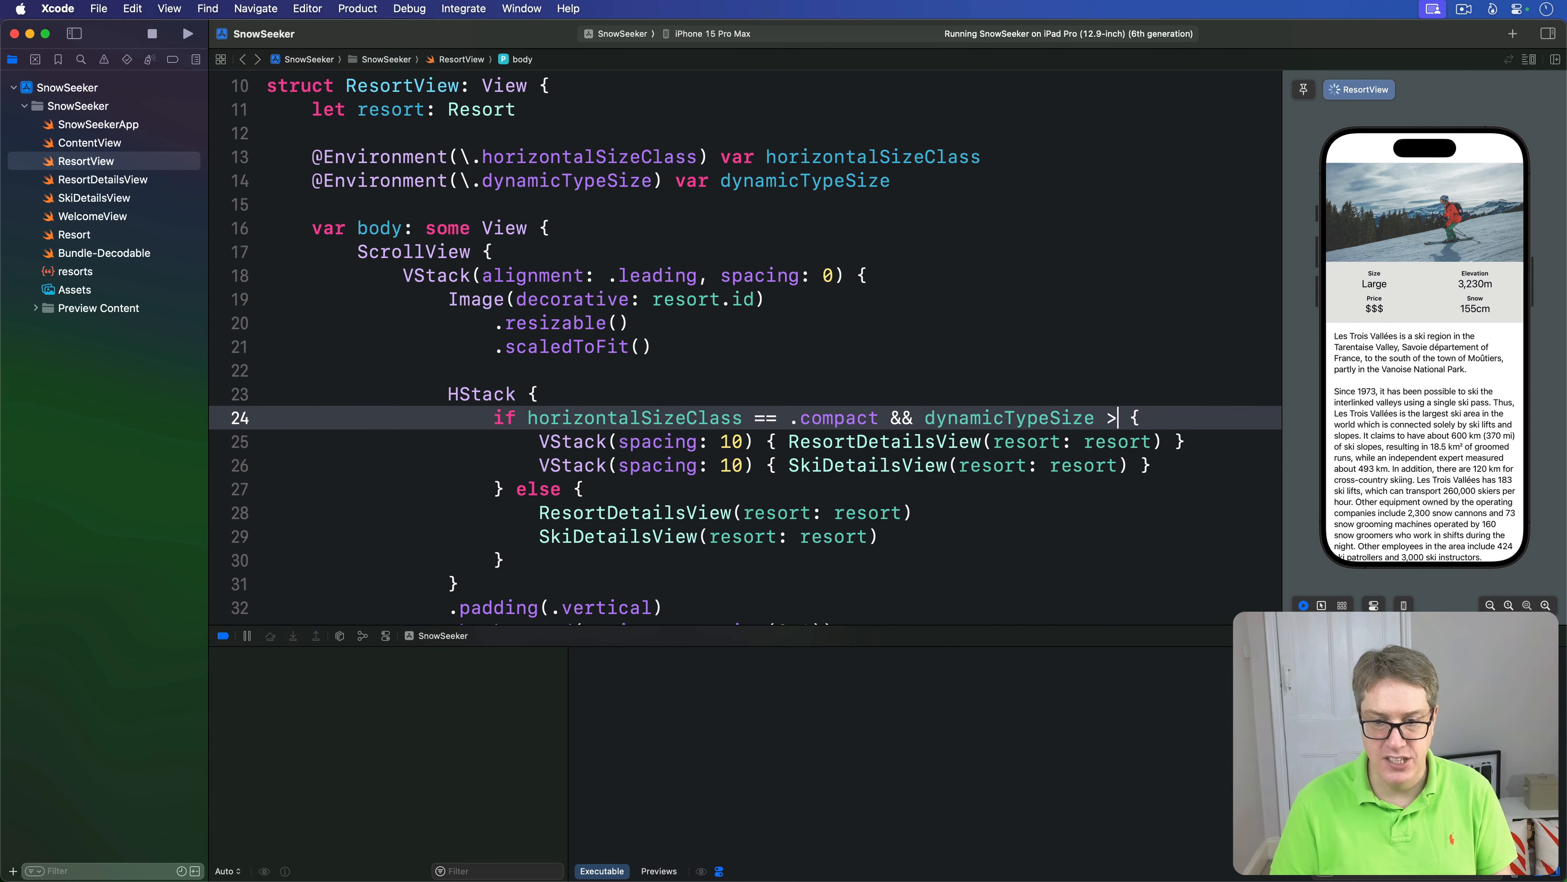
{"action": "type", "text": ".large"}
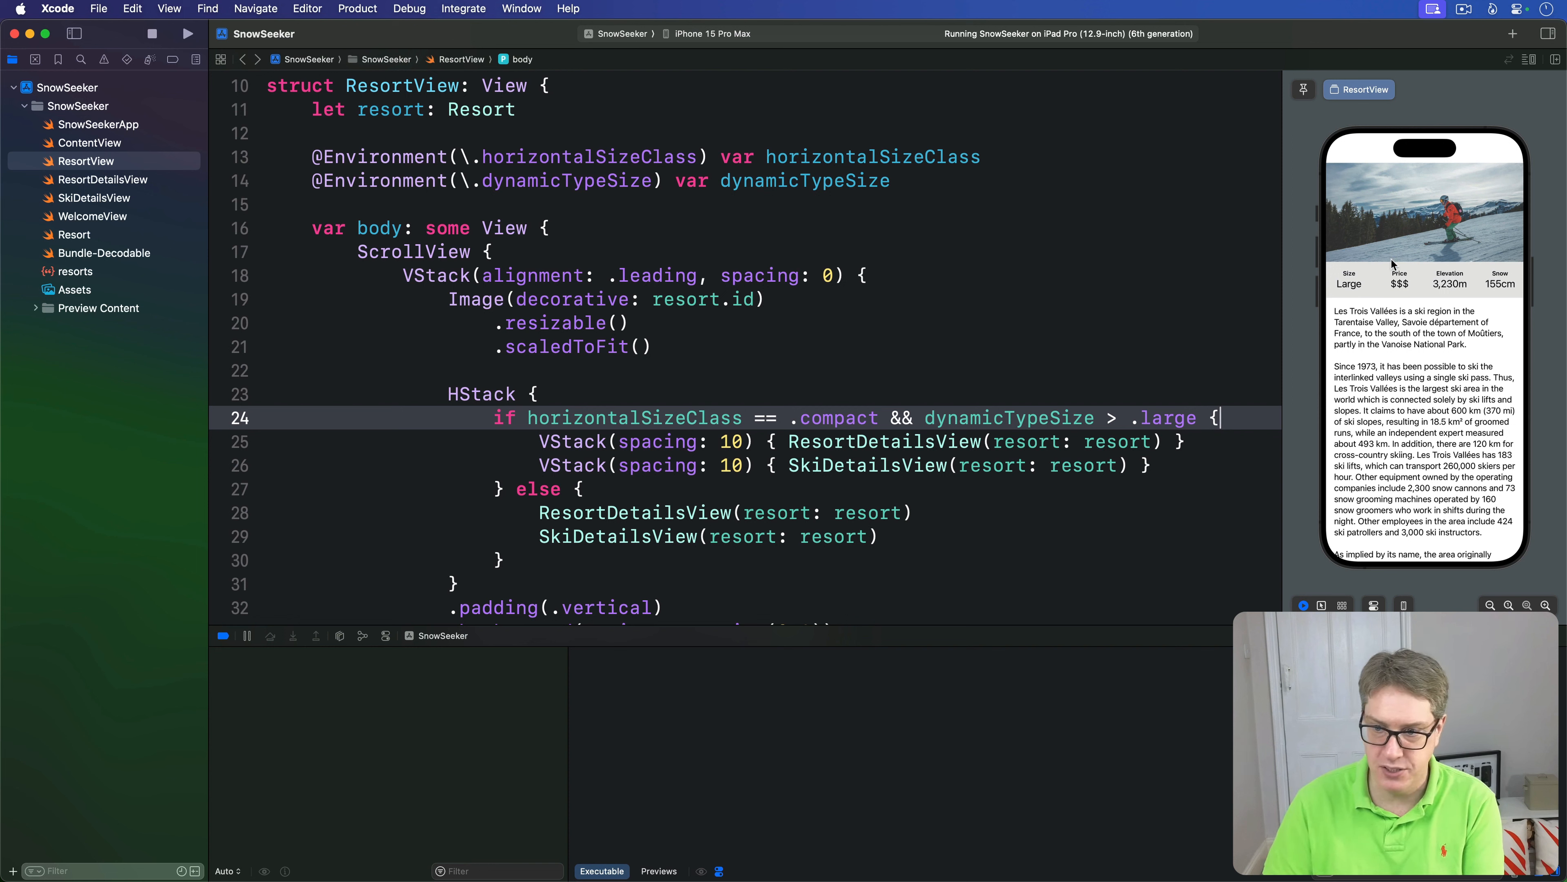
{"action": "mouse_move", "coordinate": [1248, 282]}
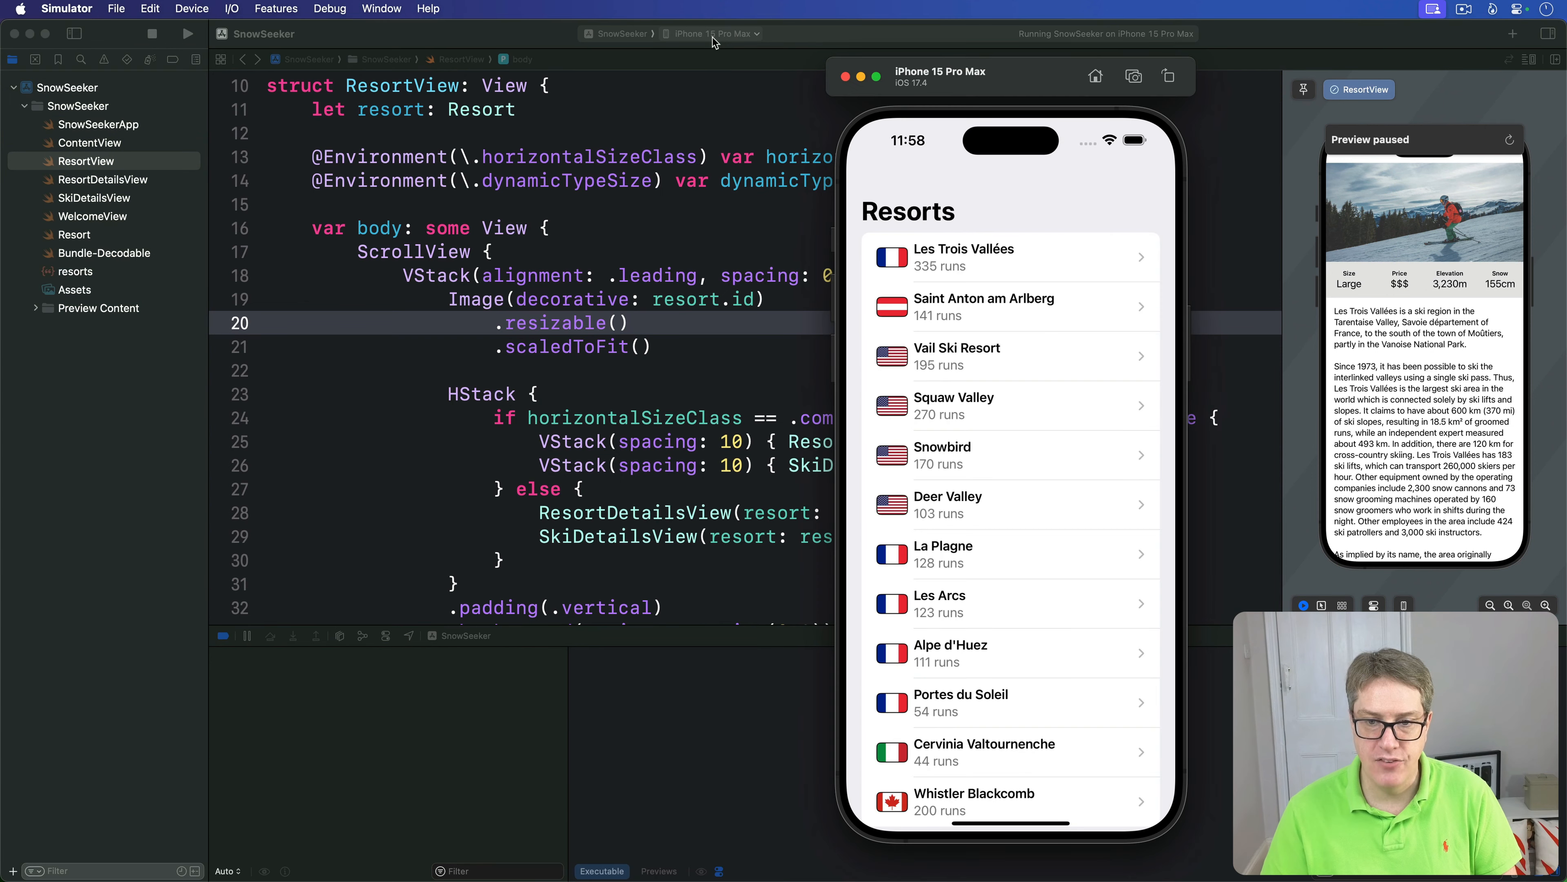
{"action": "mouse_move", "coordinate": [897, 185]}
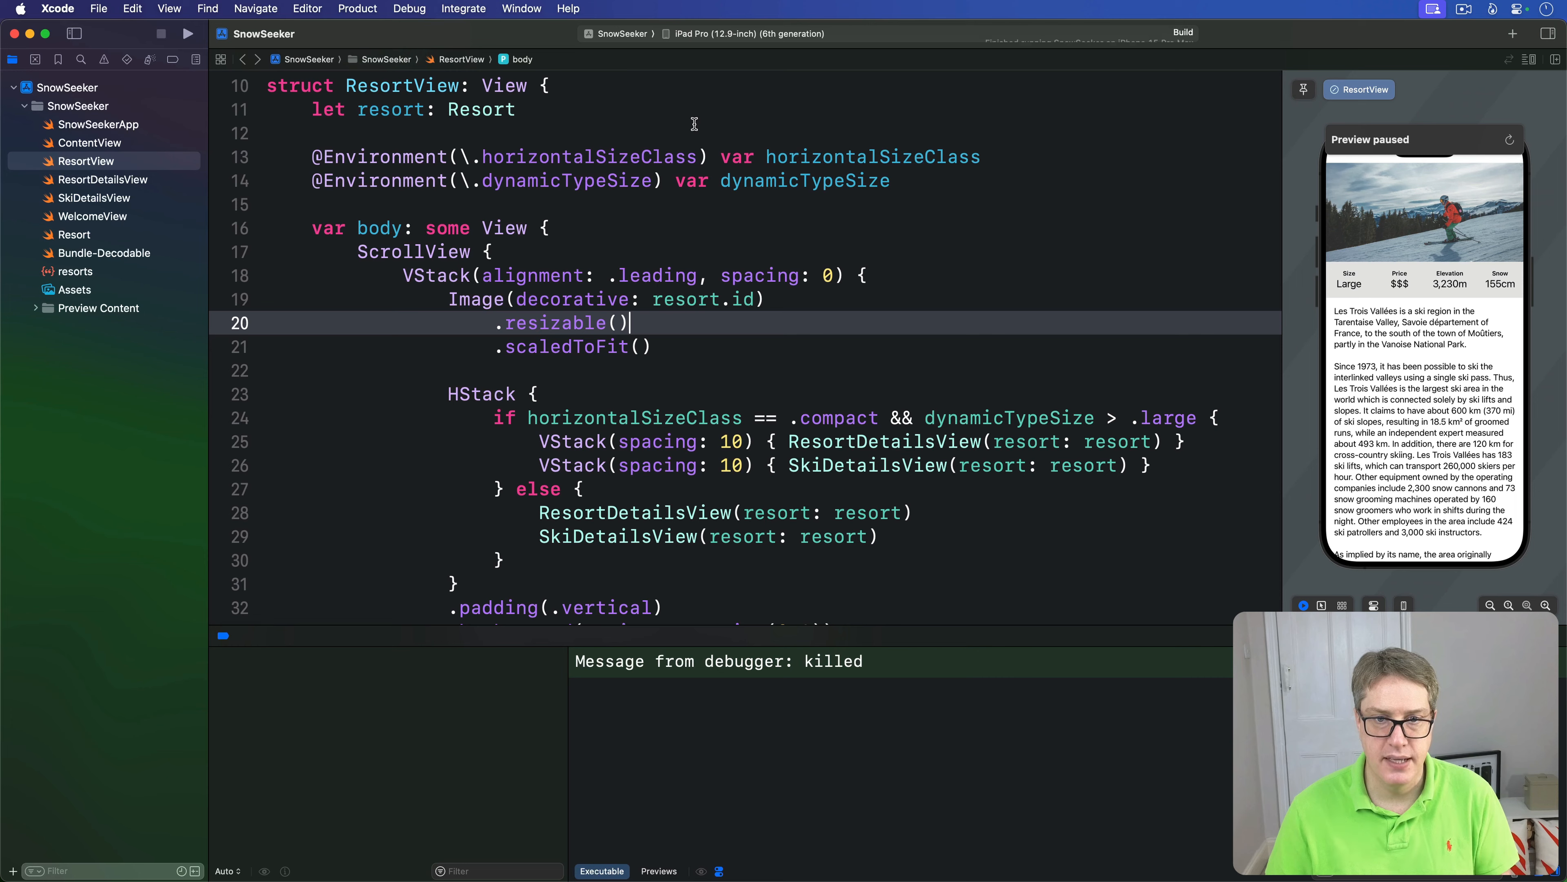
- Run on the iPad simulator, show Snowbird's details, and enter Split View beside Safari
{"action": "left_click", "coordinate": [186, 35]}
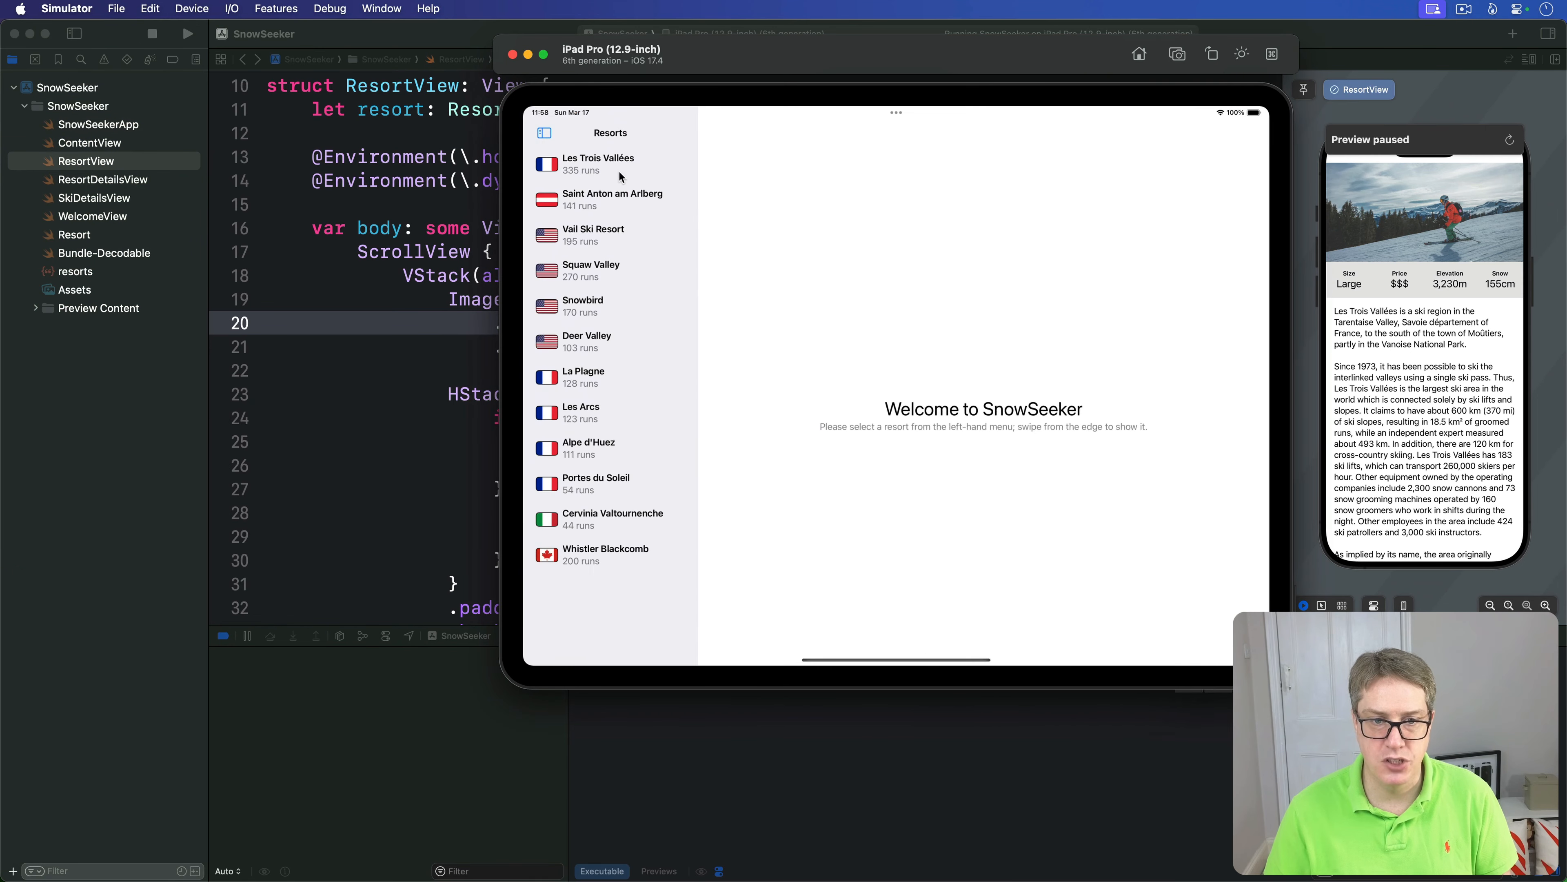
{"action": "left_click", "coordinate": [583, 306]}
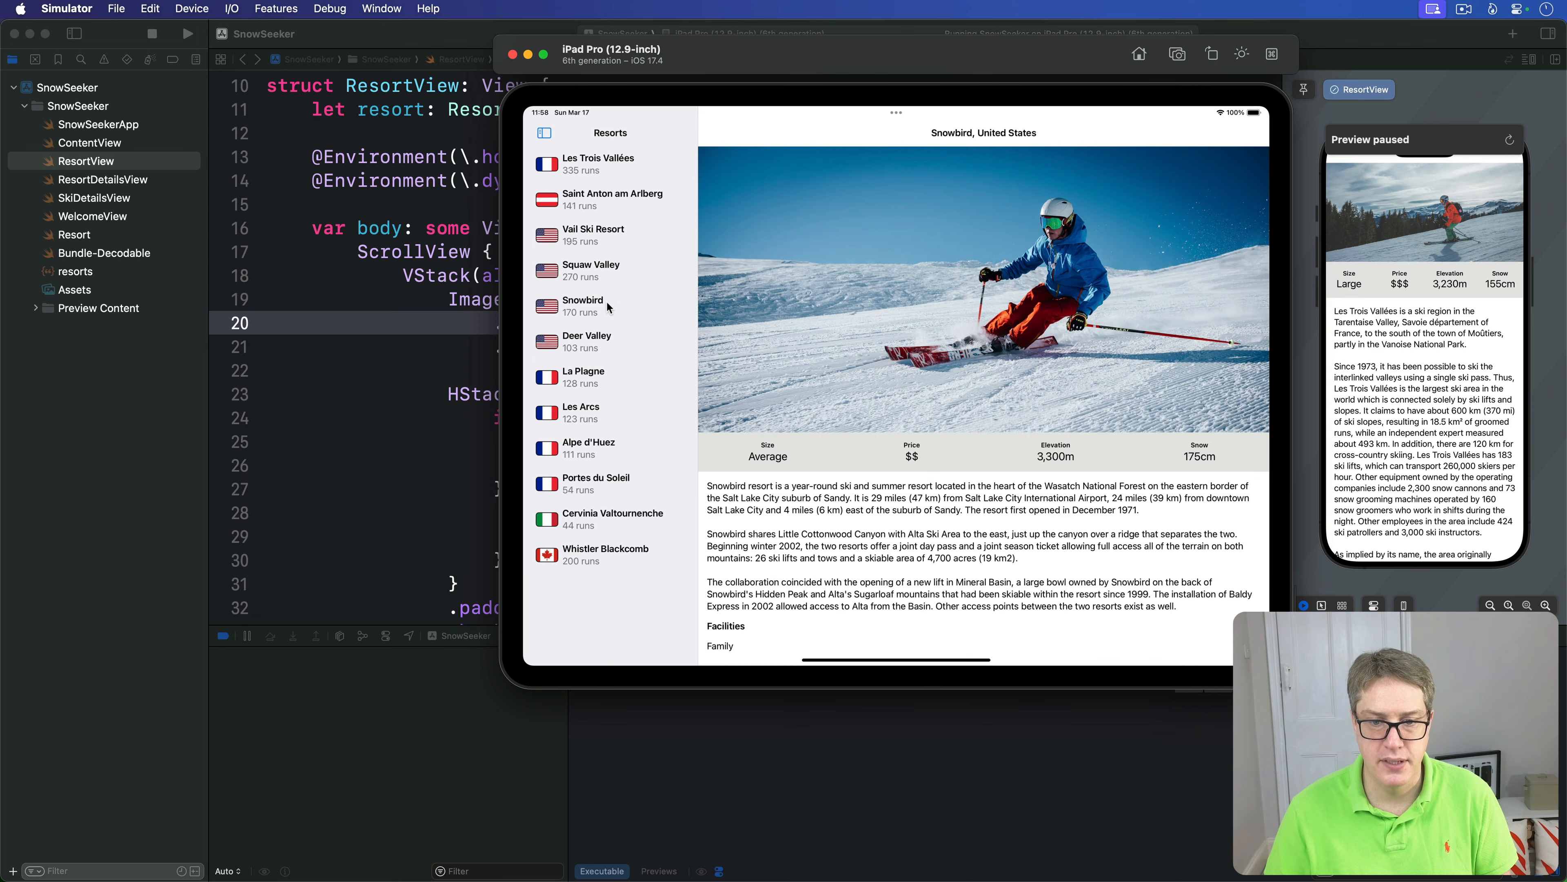
{"action": "mouse_move", "coordinate": [895, 123]}
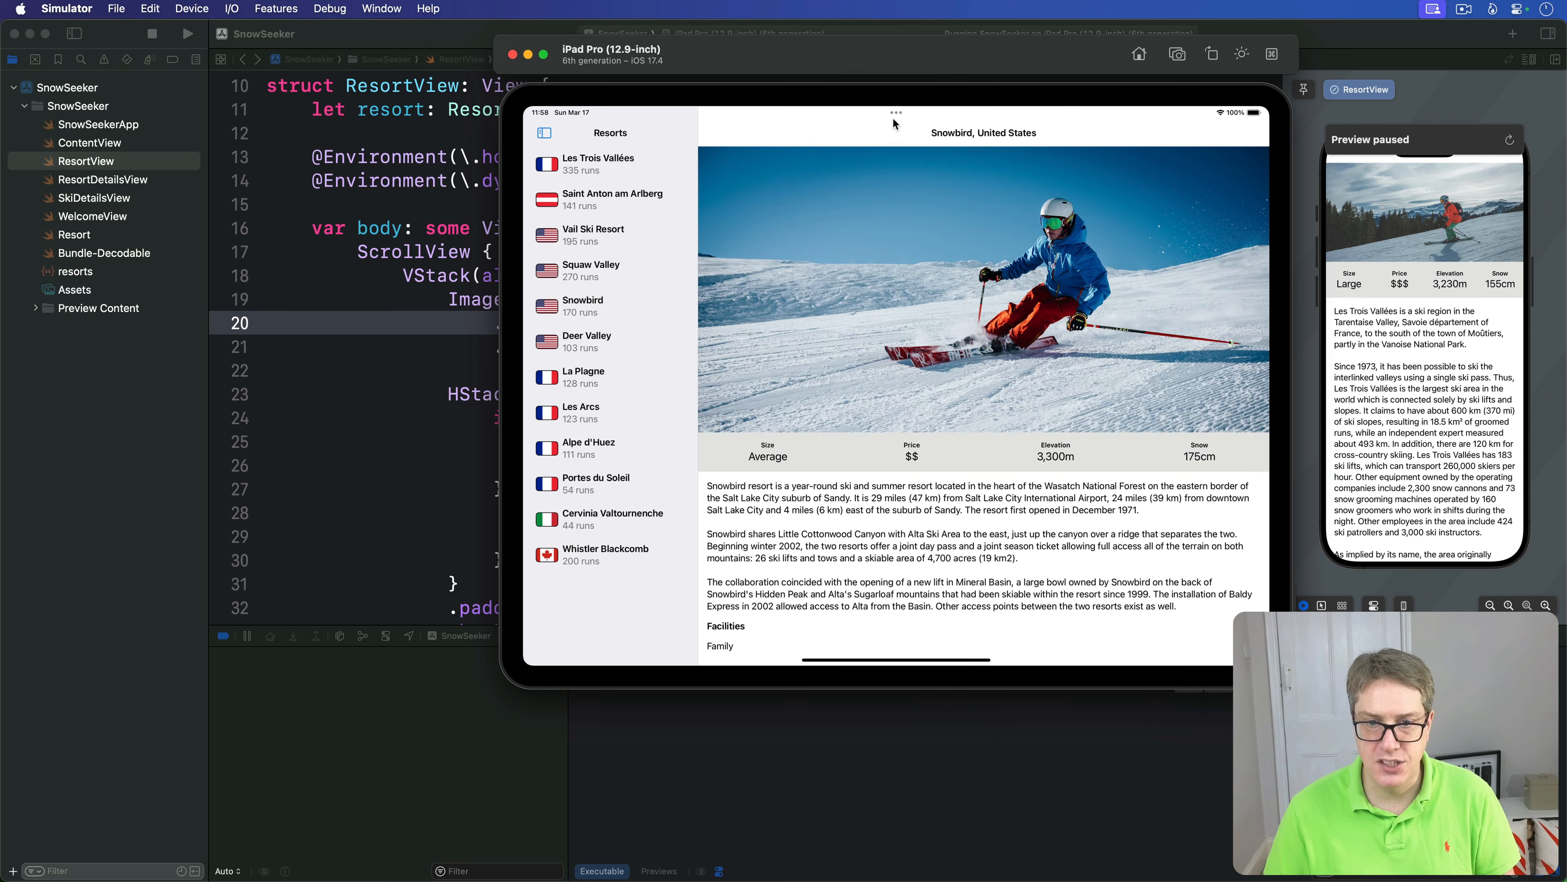
{"action": "left_click", "coordinate": [896, 113]}
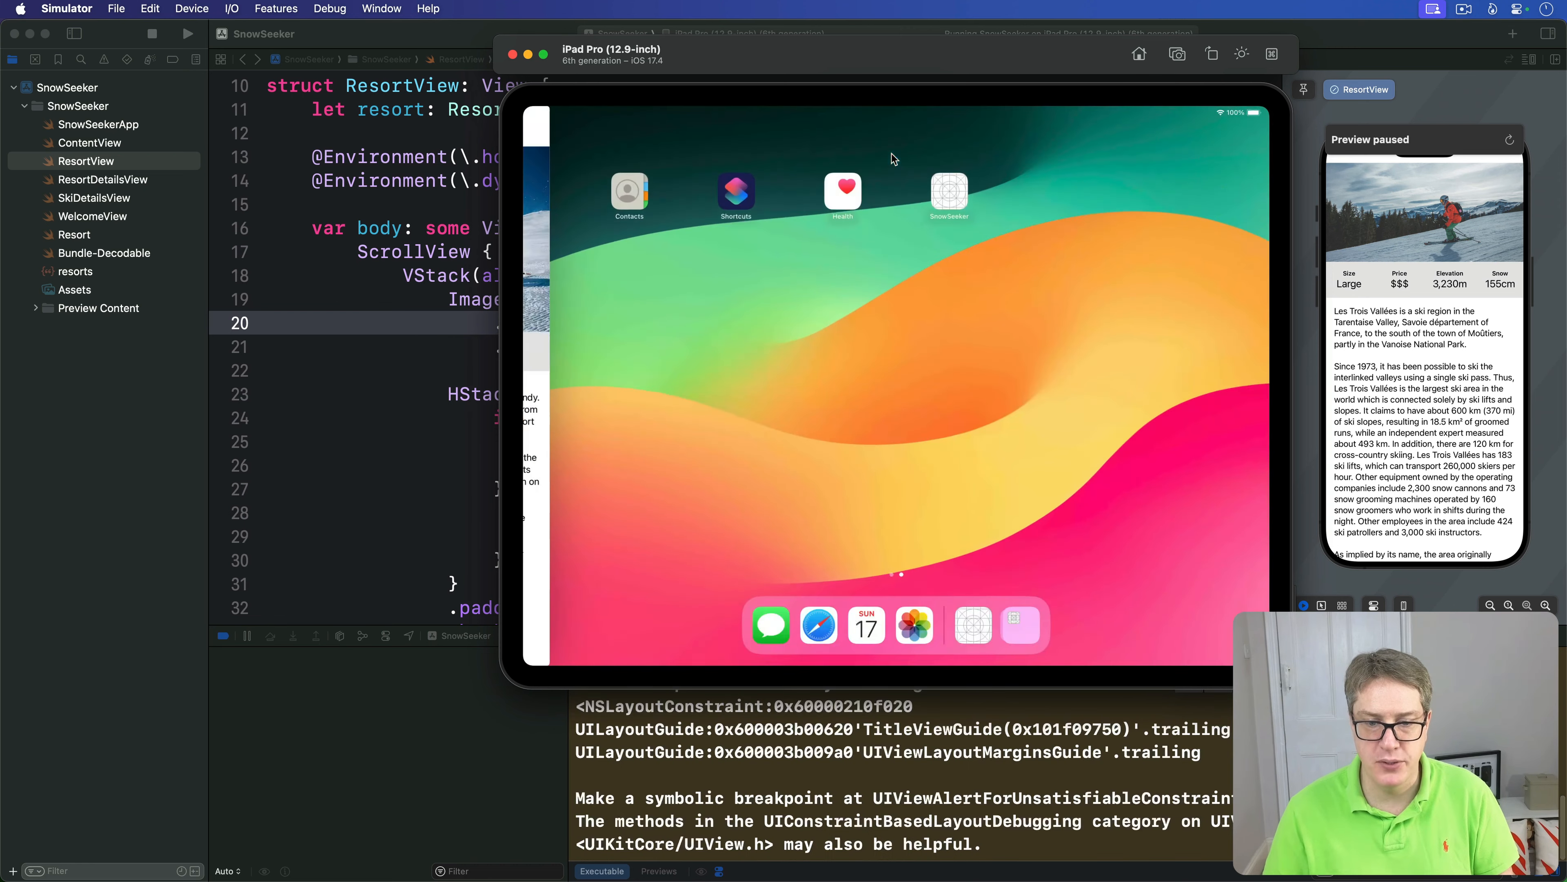
{"action": "left_click", "coordinate": [949, 191]}
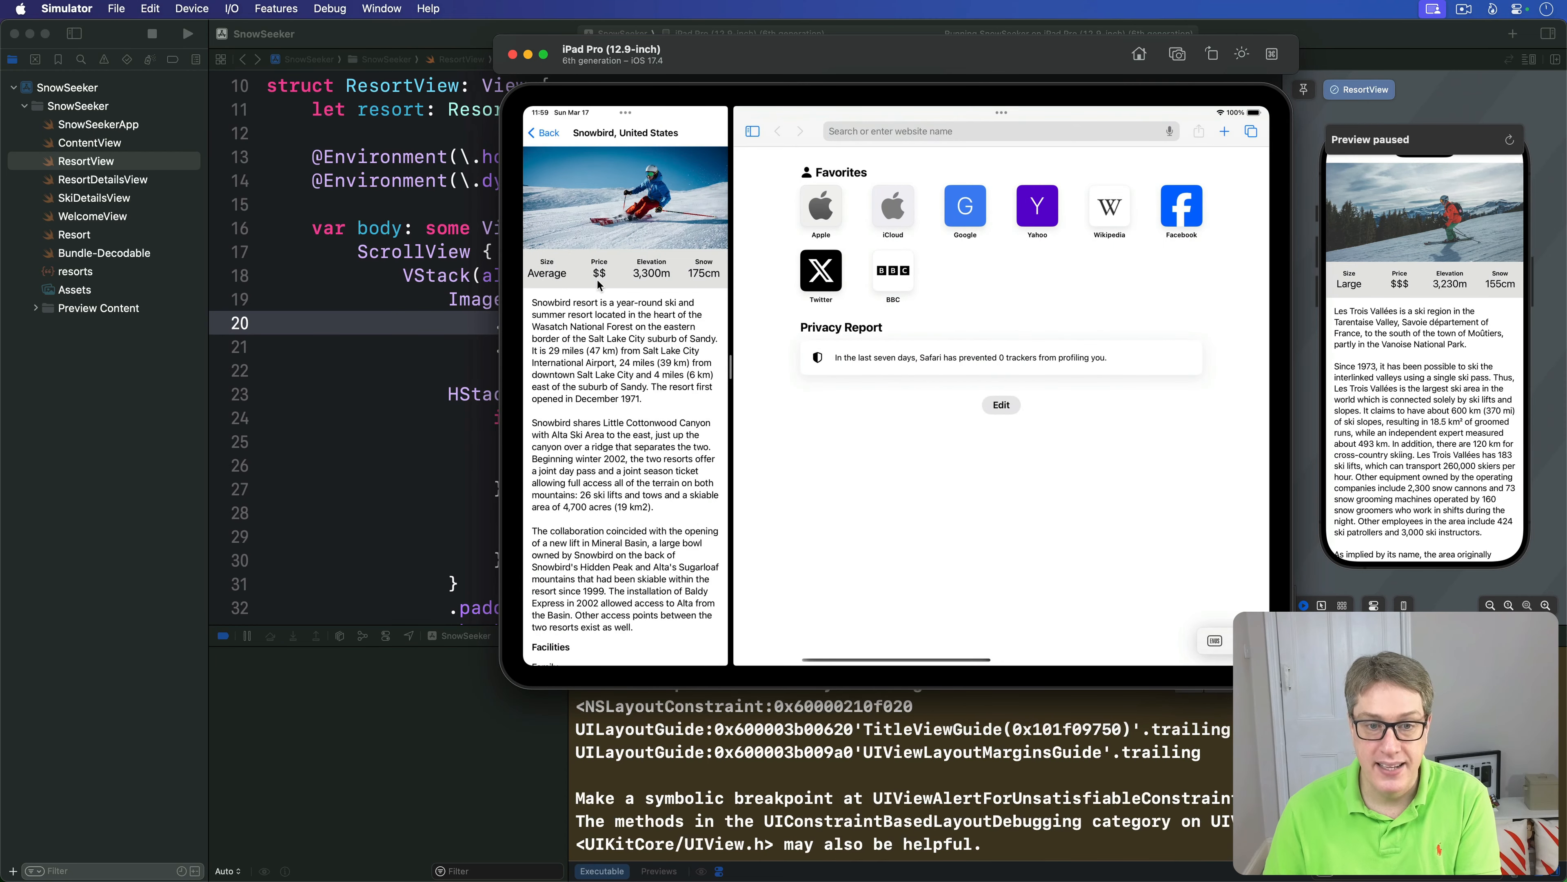
{"action": "mouse_move", "coordinate": [527, 100]}
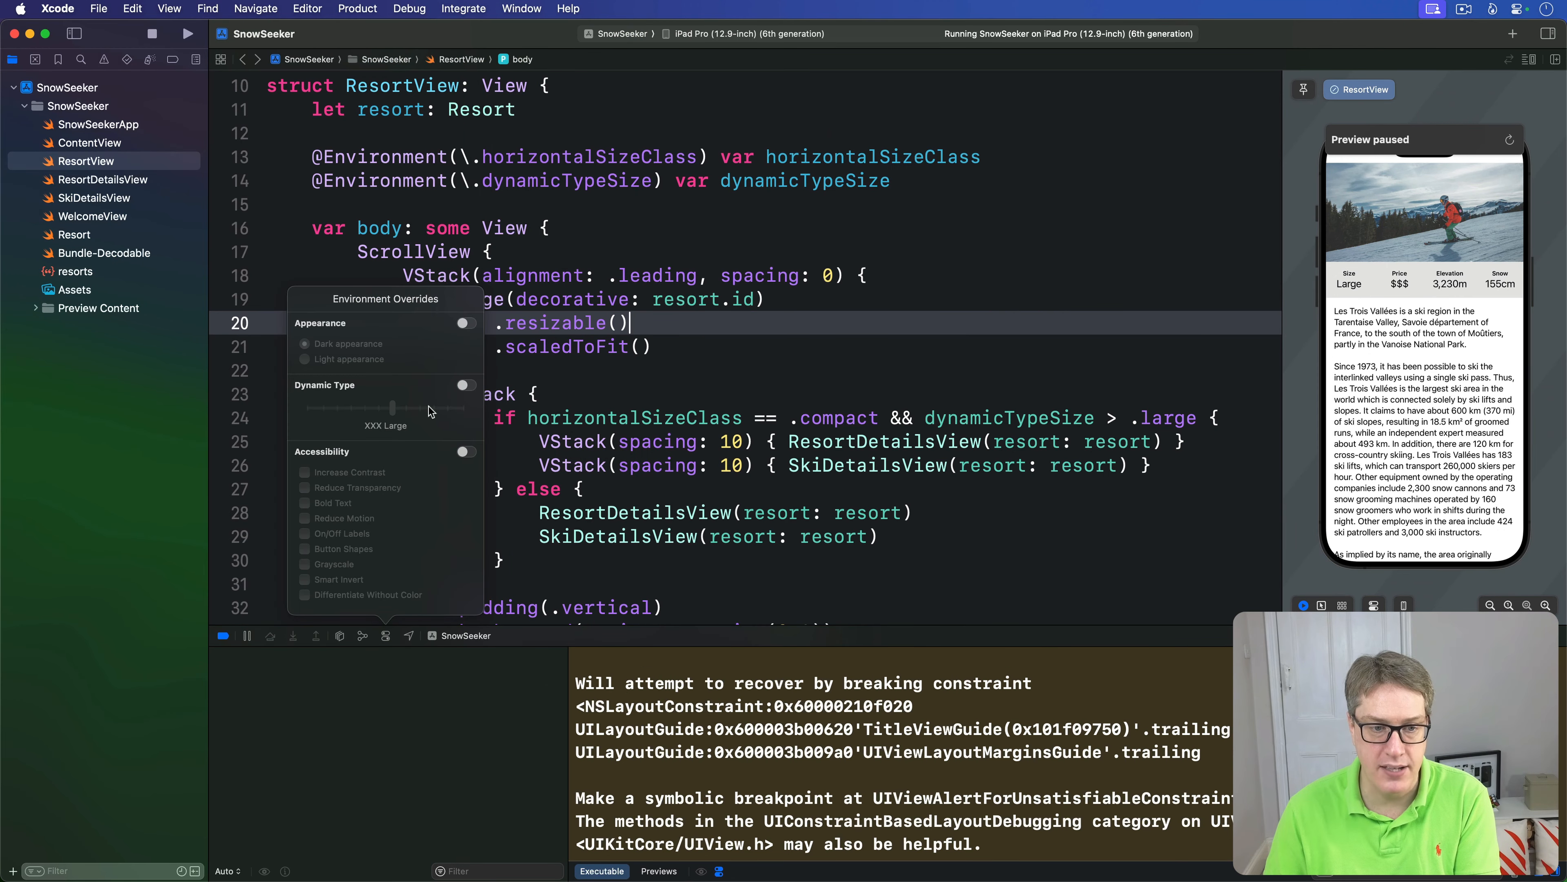
- Override Dynamic Type to XXX Large via Environment Overrides and check the simulator
{"action": "left_click", "coordinate": [466, 385]}
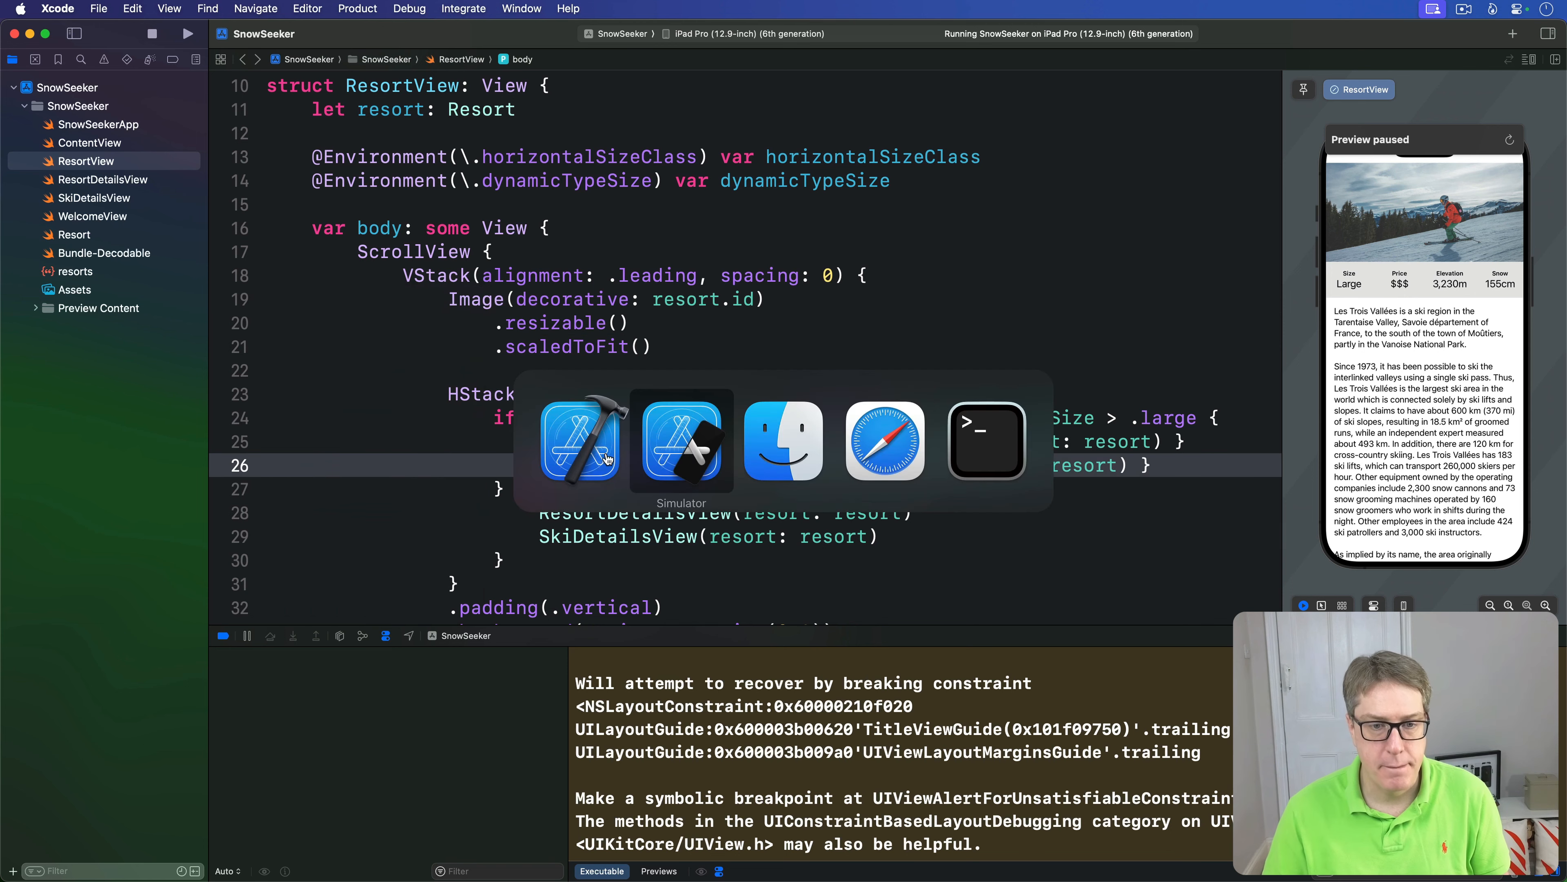
{"action": "left_click", "coordinate": [681, 447]}
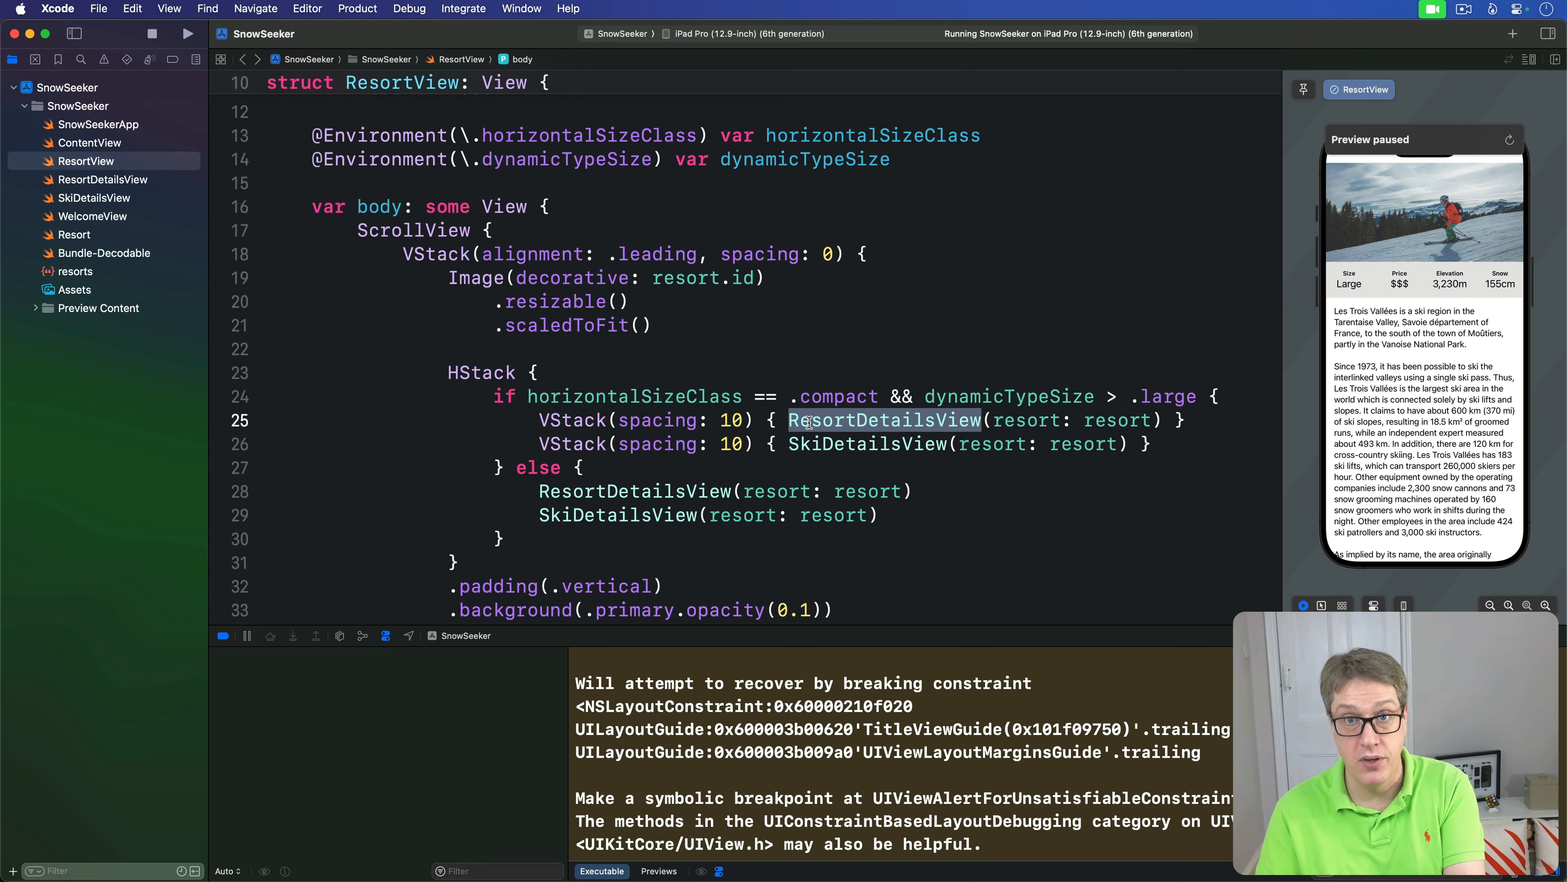
- Add .dynamicTypeSize(...DynamicTypeSize.xxxLarge) below .background on the details HStack
{"action": "scroll", "scroll_direction": "down", "scroll_amount": 3}
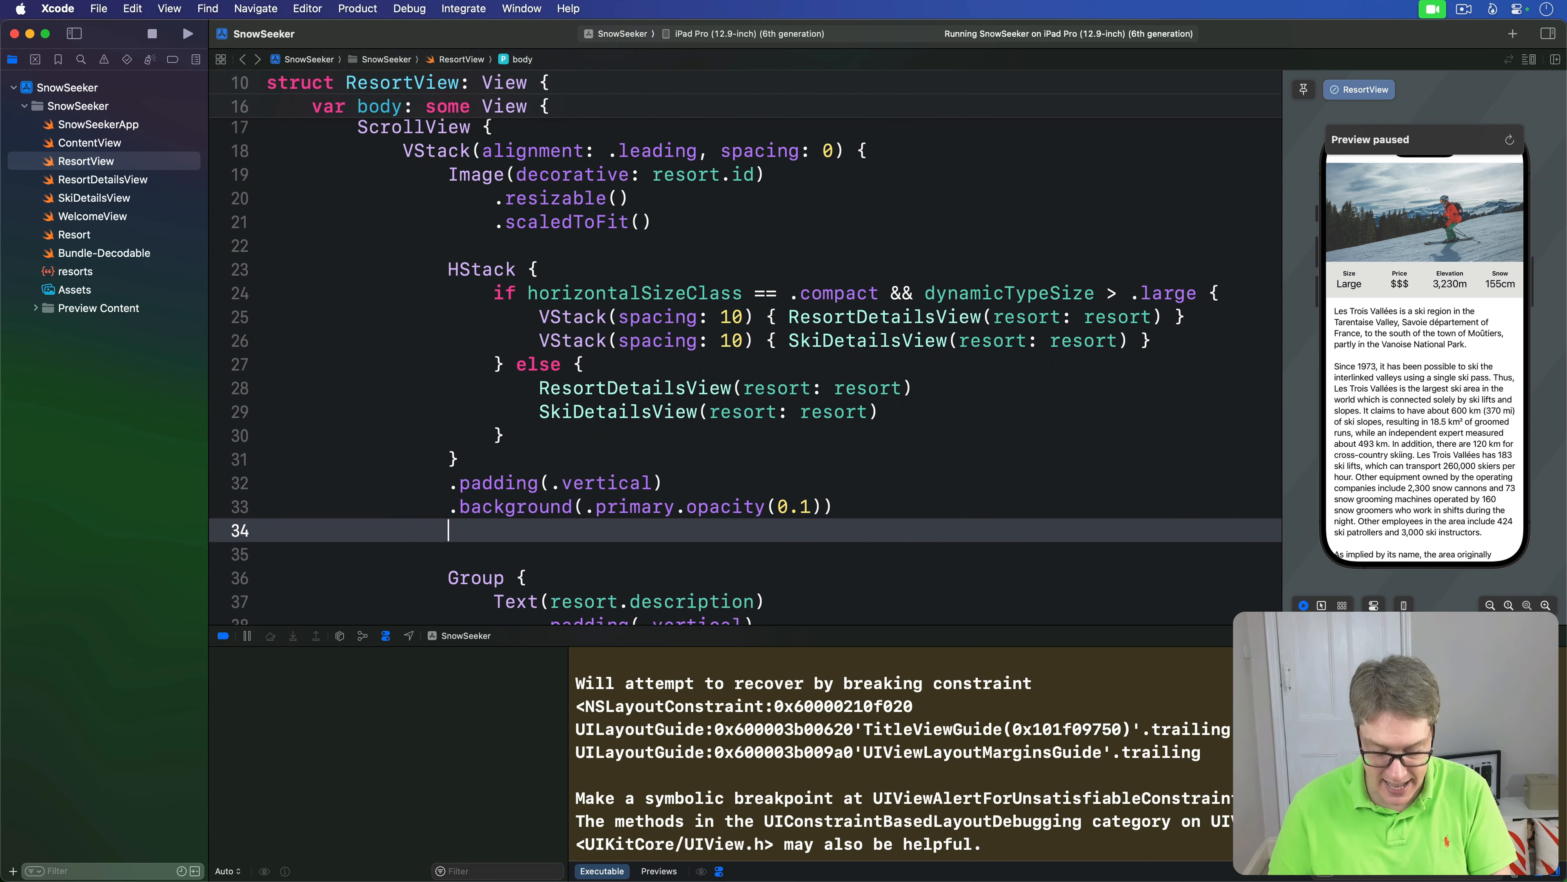
{"action": "type", "text": ".dynamicTypeSize(.xLarge"}
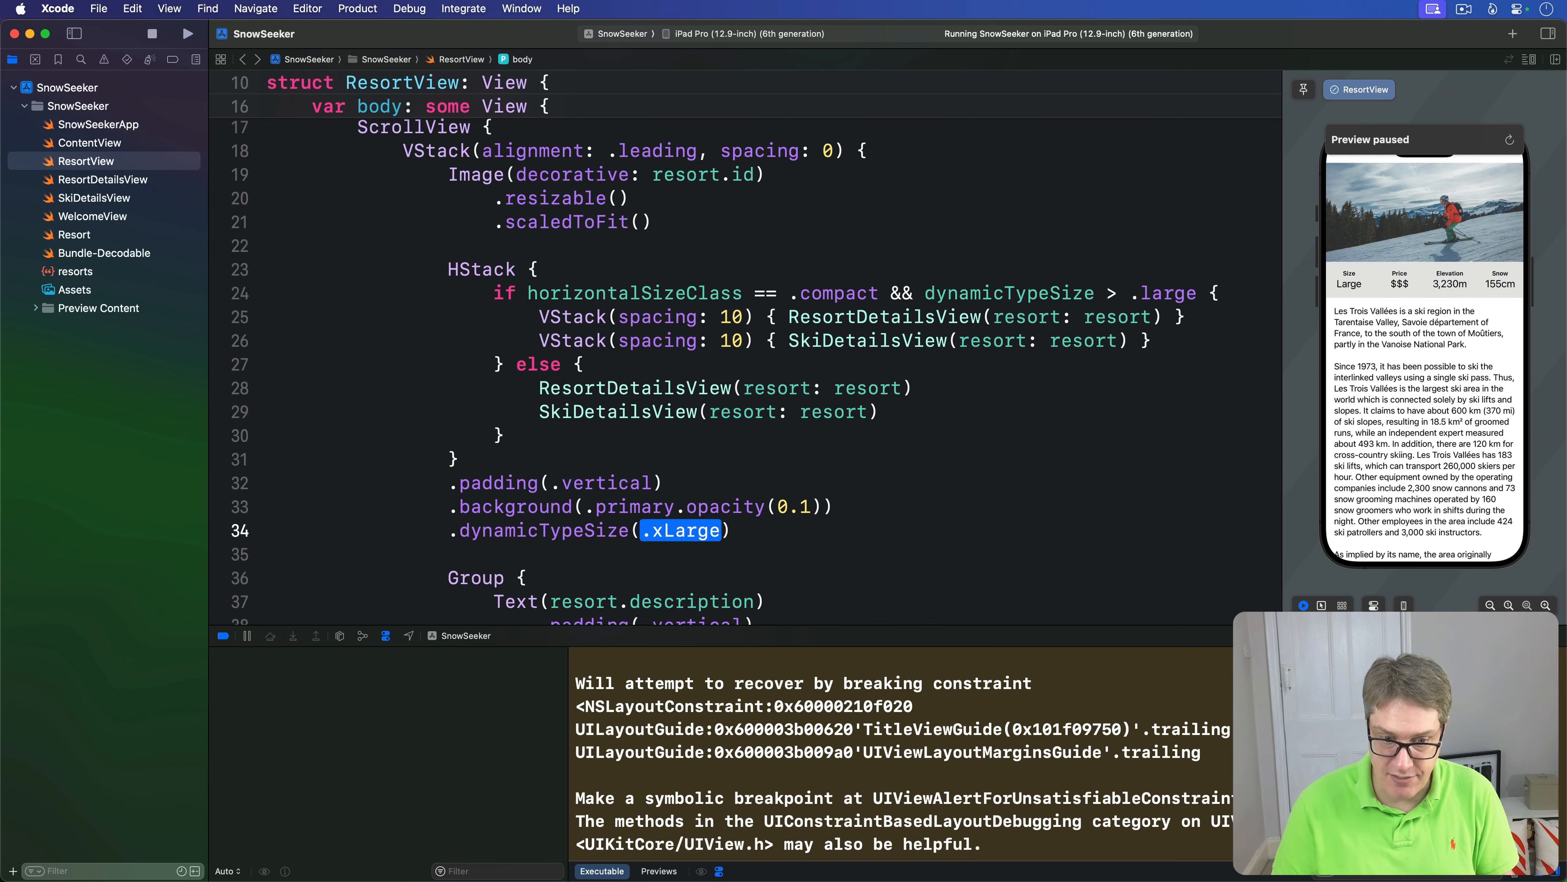
{"action": "type", "text": "...D"}
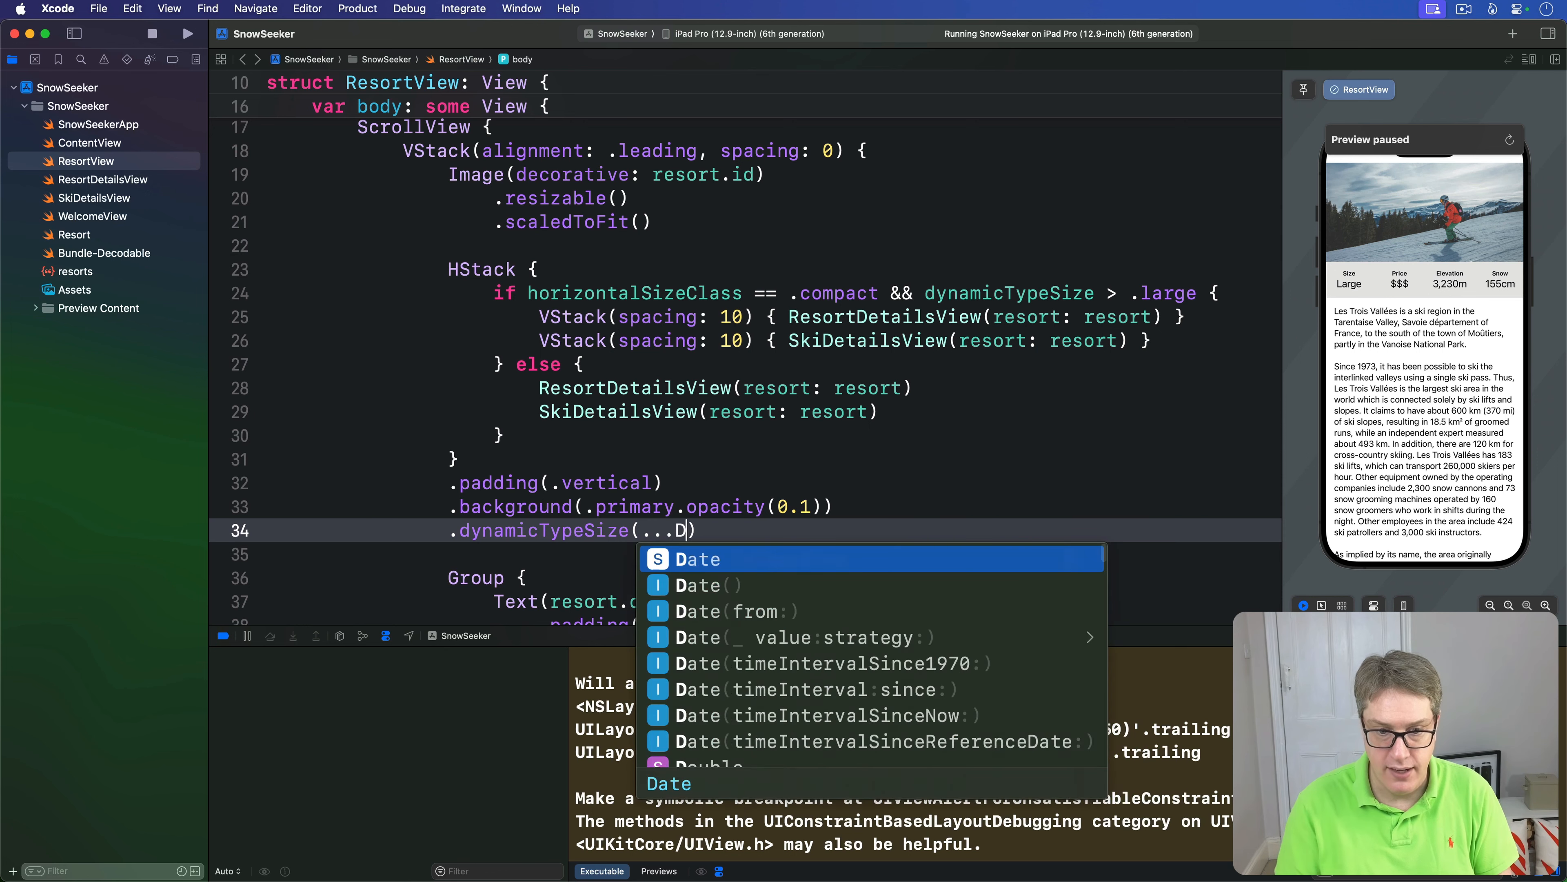
{"action": "type", "text": "DynamicTypeSize.xxxLarge"}
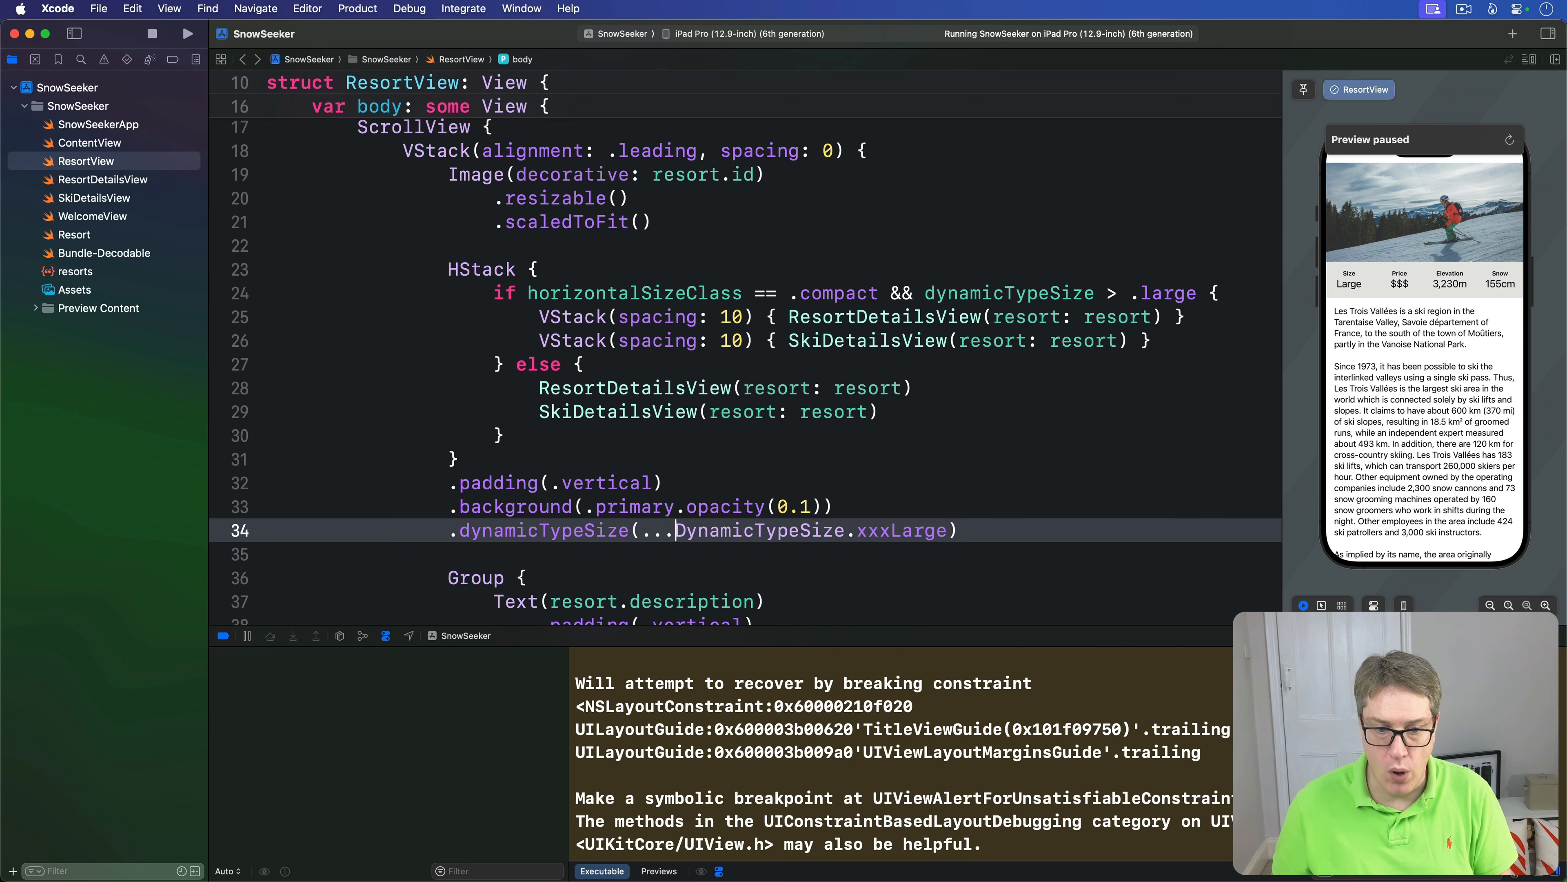
{"action": "left_click_drag", "start_coordinate": [643, 530], "coordinate": [944, 530]}
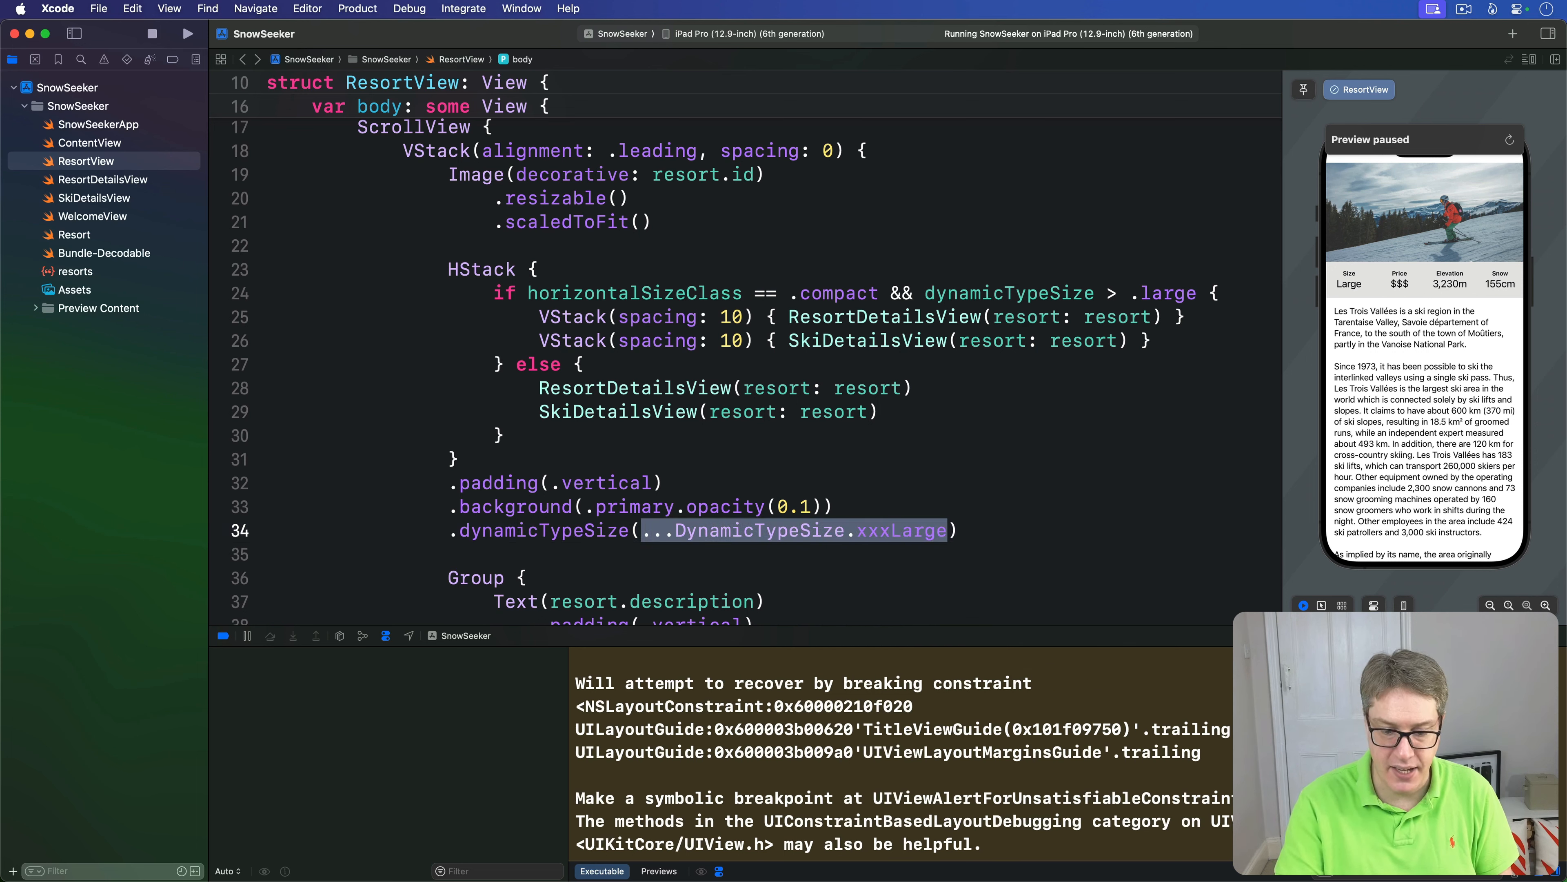